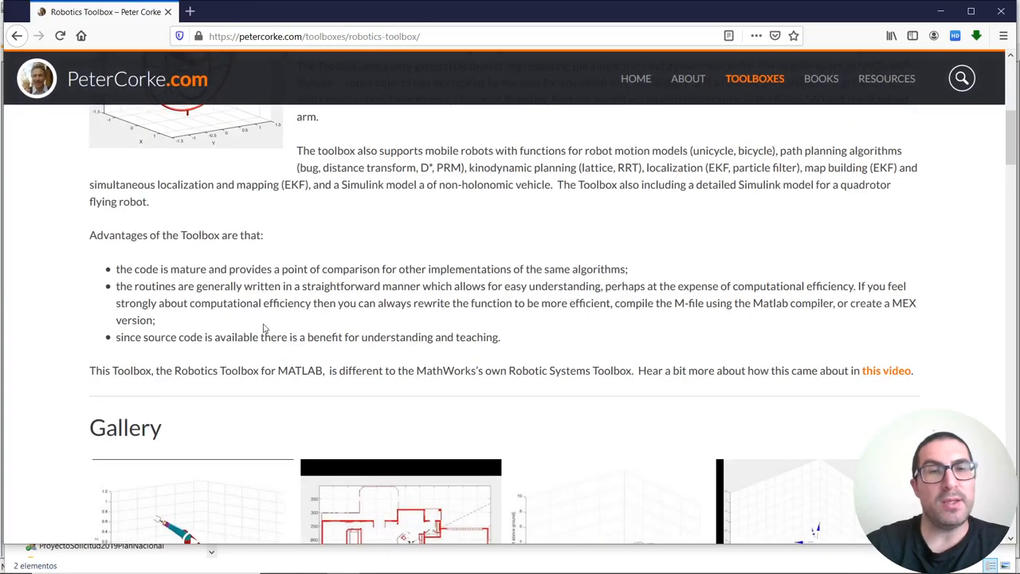
- Launch MATLAB by opening the downloaded RTB.mltbx toolbox file from the Descargas folder
{"action": "scroll", "scroll_direction": "down", "scroll_amount": 3}
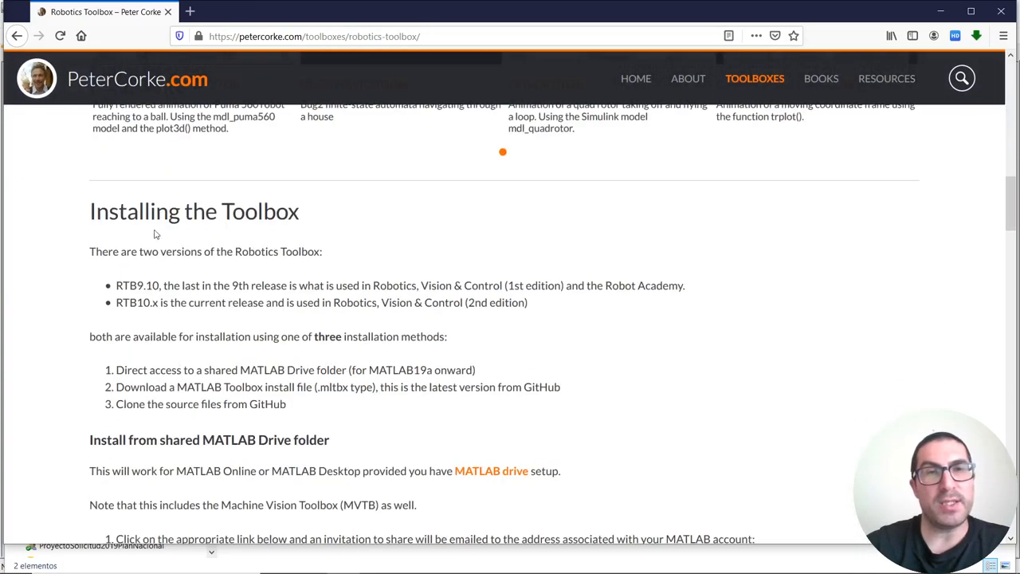
{"action": "scroll", "scroll_direction": "down", "scroll_amount": 3}
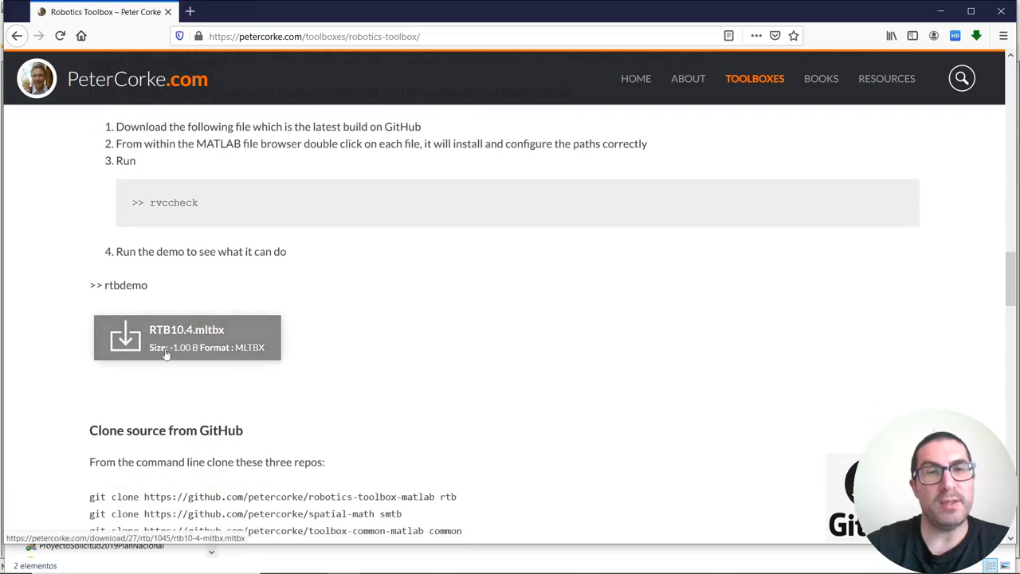
{"action": "mouse_move", "coordinate": [201, 341]}
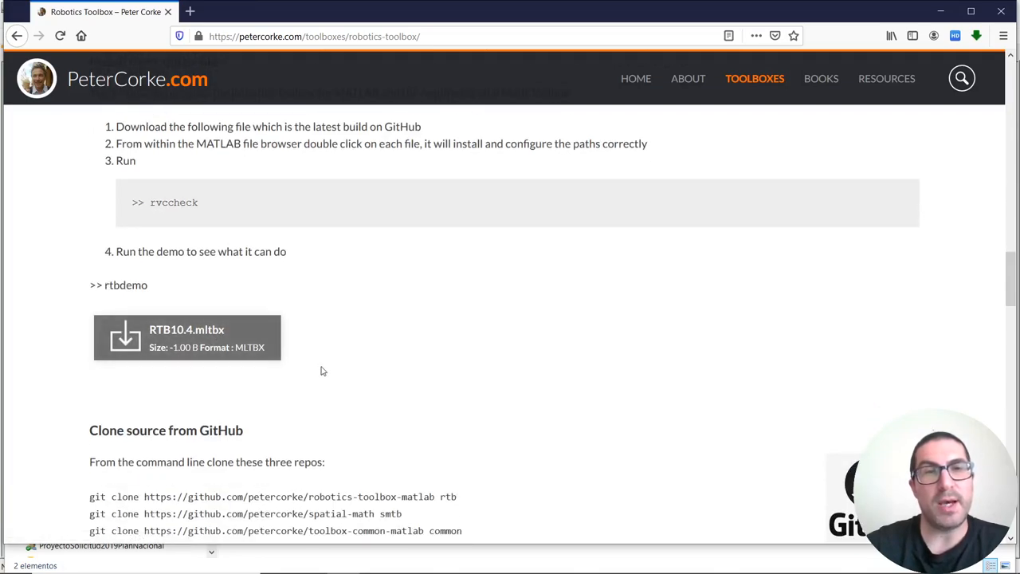
{"action": "key", "text": "alt+tab"}
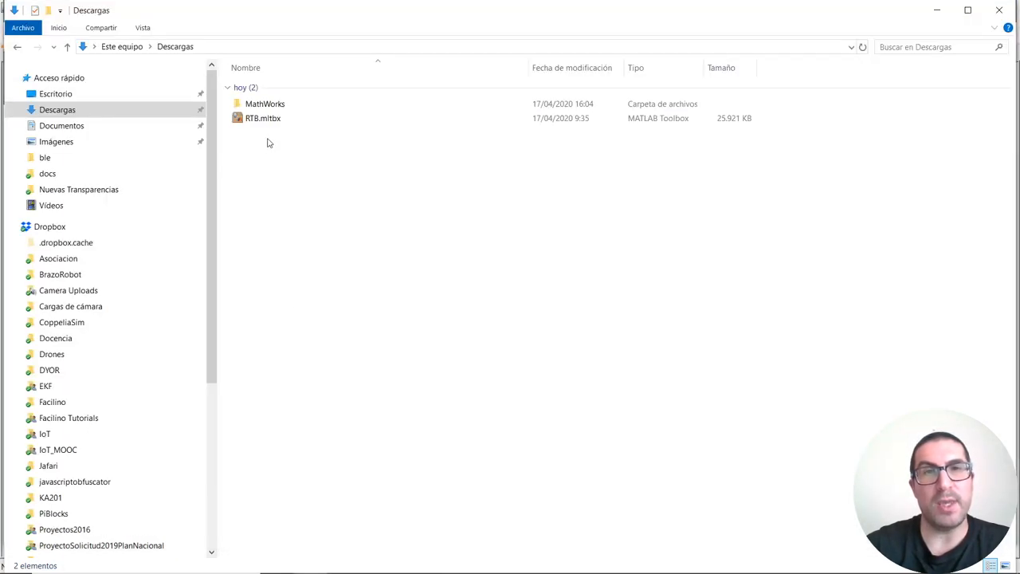
{"action": "left_click", "coordinate": [263, 118]}
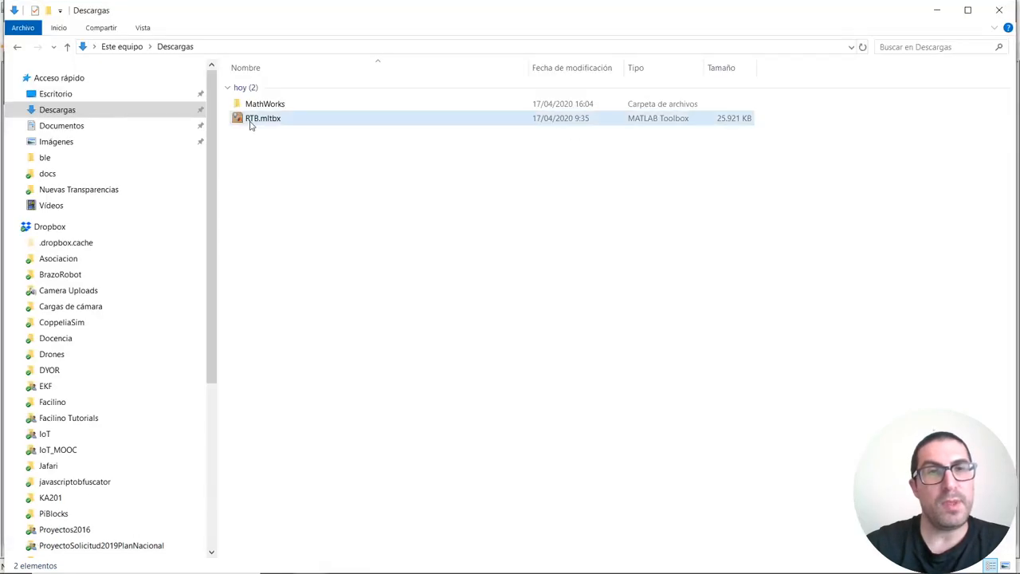
{"action": "double_click", "coordinate": [262, 118]}
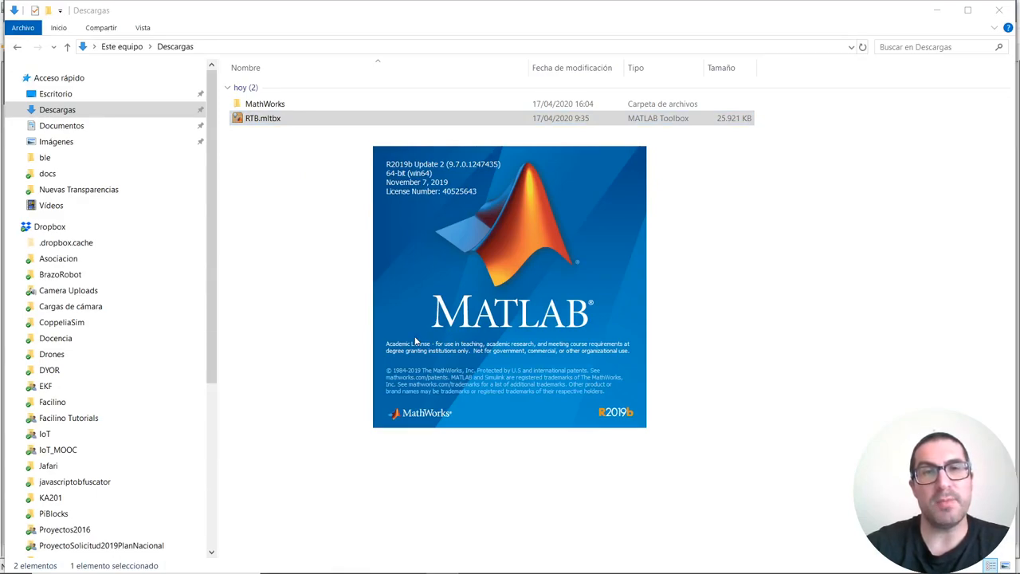
{"action": "mouse_move", "coordinate": [395, 194]}
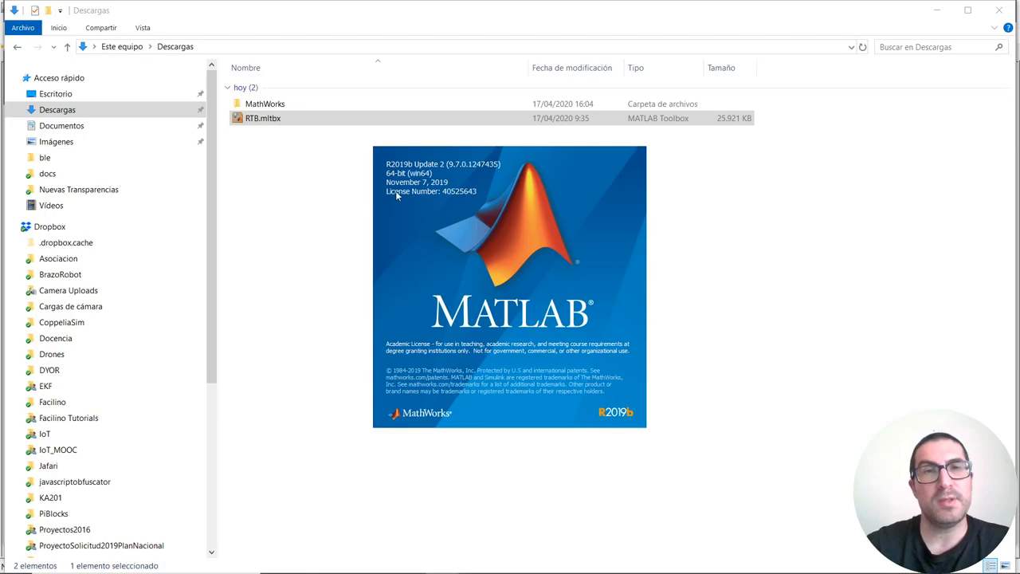
{"action": "mouse_move", "coordinate": [616, 422]}
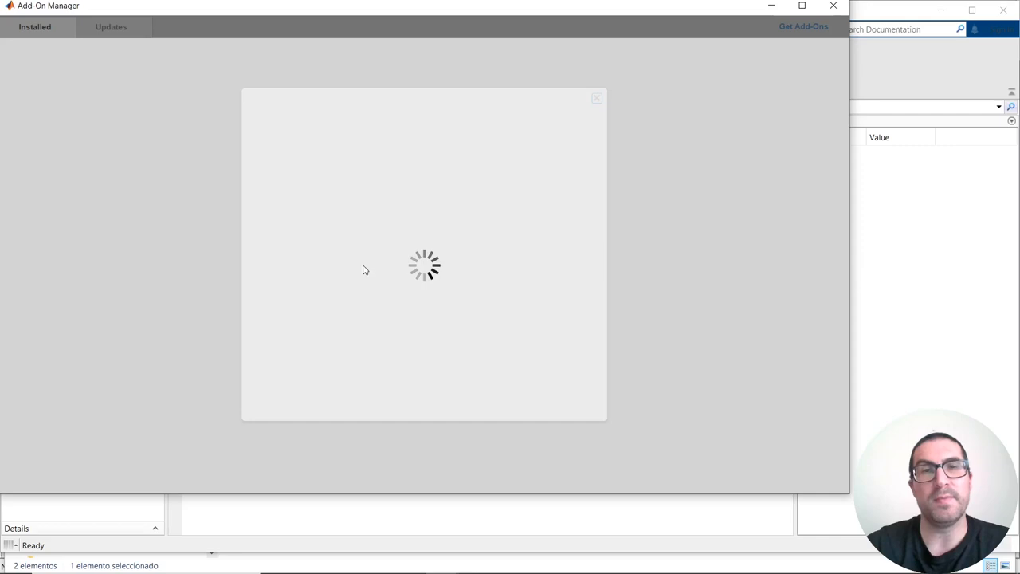
{"action": "mouse_move", "coordinate": [459, 255]}
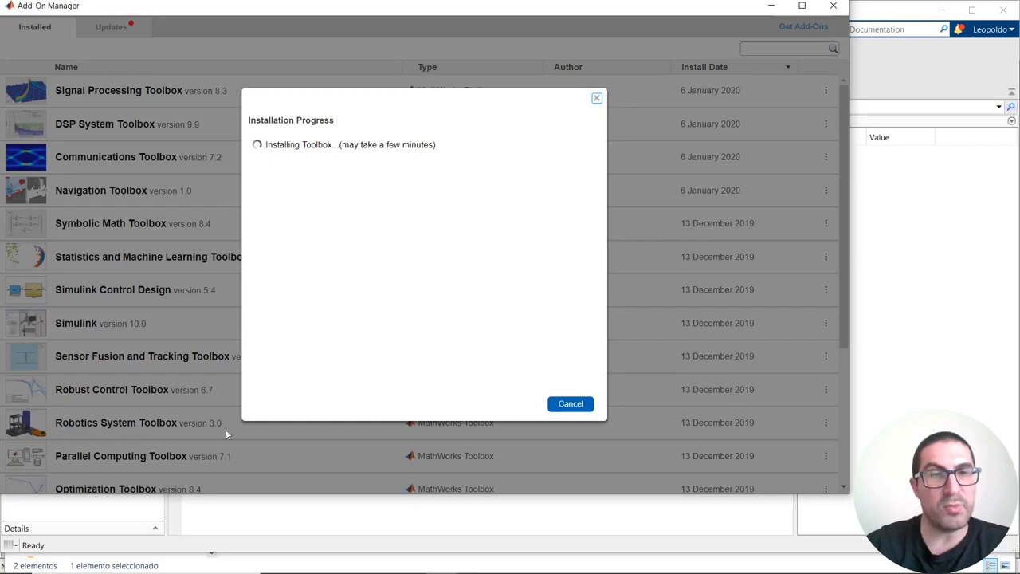
{"action": "mouse_move", "coordinate": [355, 214]}
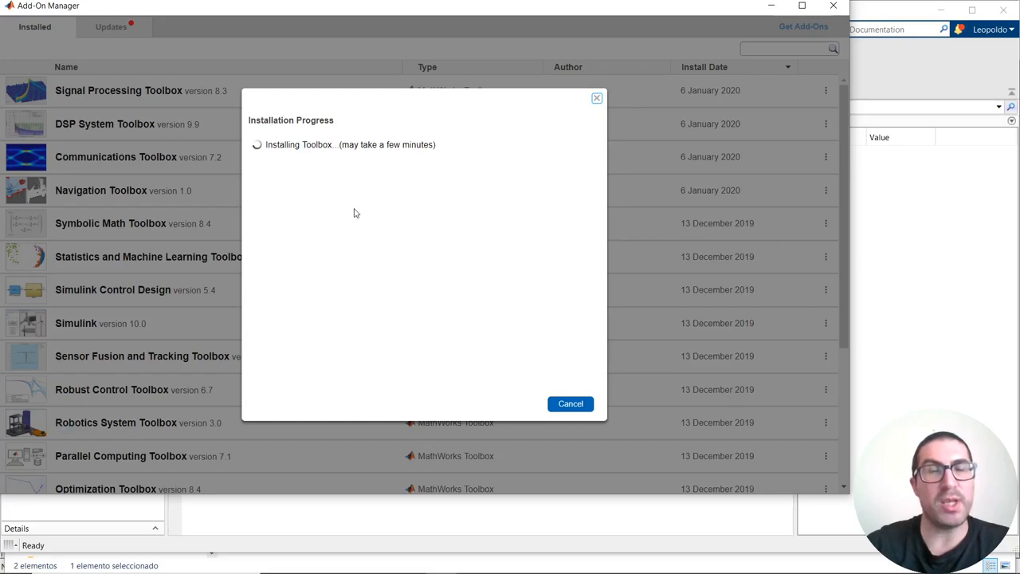
{"action": "mouse_move", "coordinate": [430, 94]}
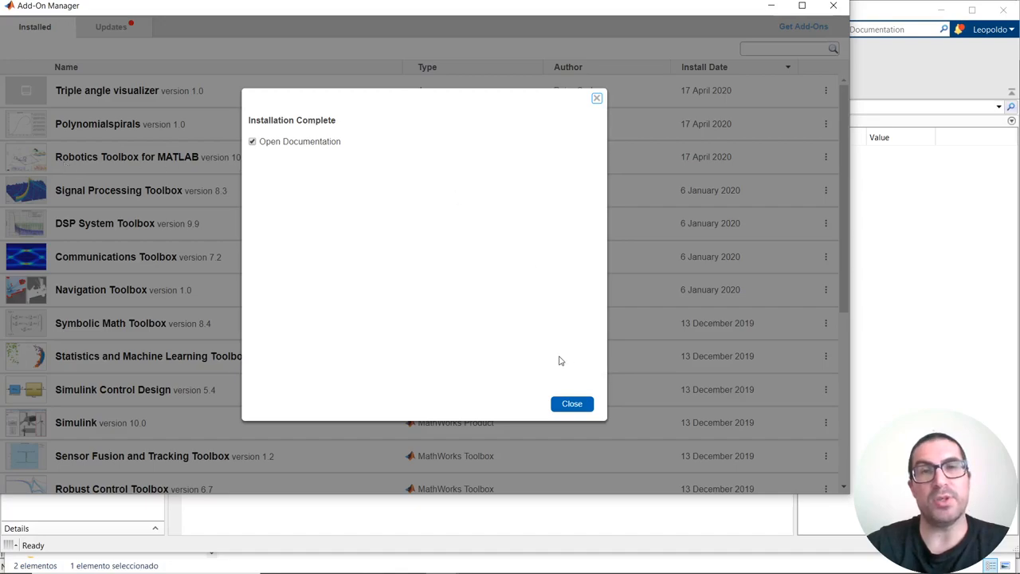
- Dismiss the Robotics Toolbox 10.4 install-complete message and close the Add-On Manager
{"action": "left_click", "coordinate": [570, 403]}
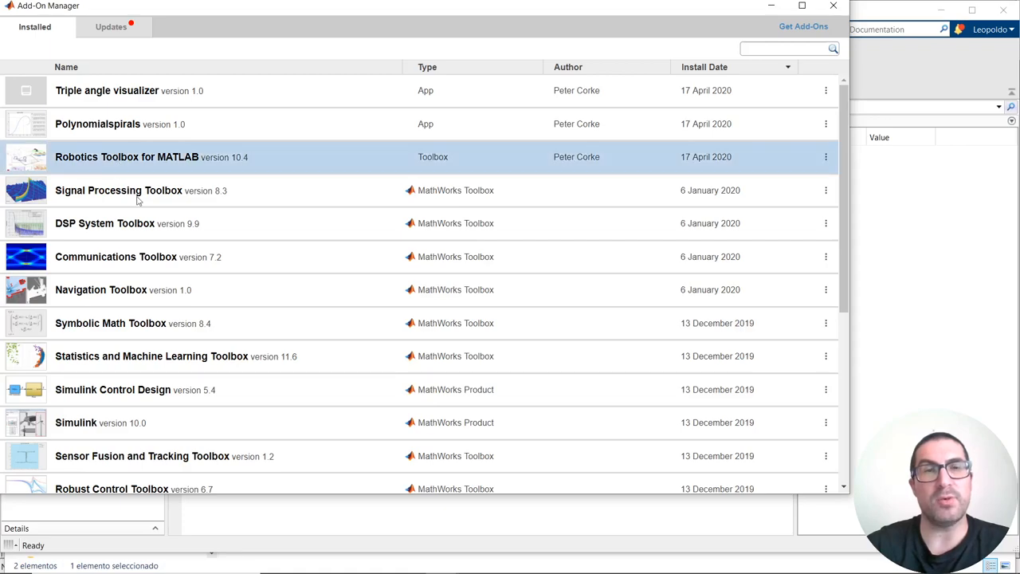
{"action": "scroll", "scroll_direction": "down", "scroll_amount": 3}
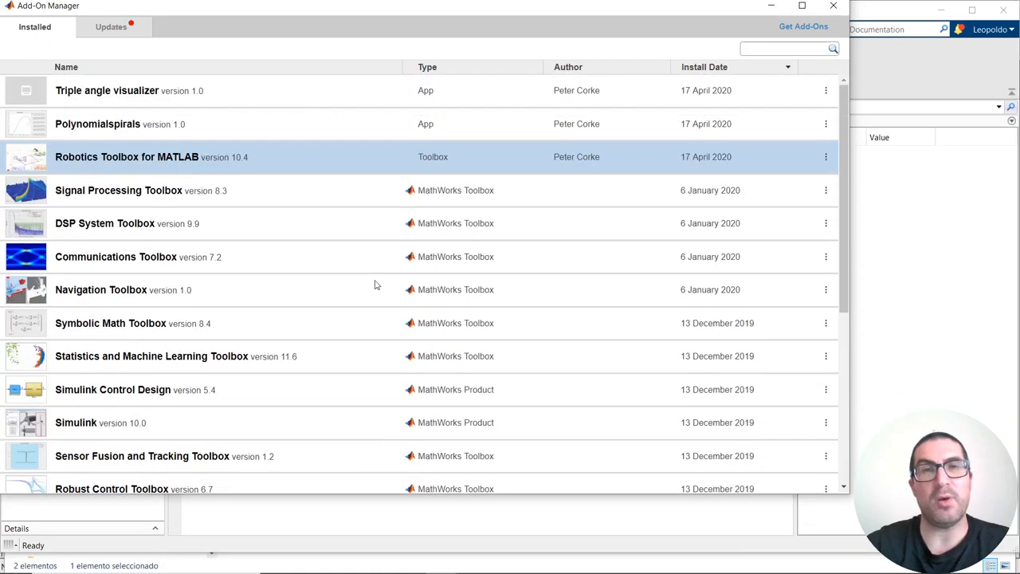
{"action": "mouse_move", "coordinate": [341, 164]}
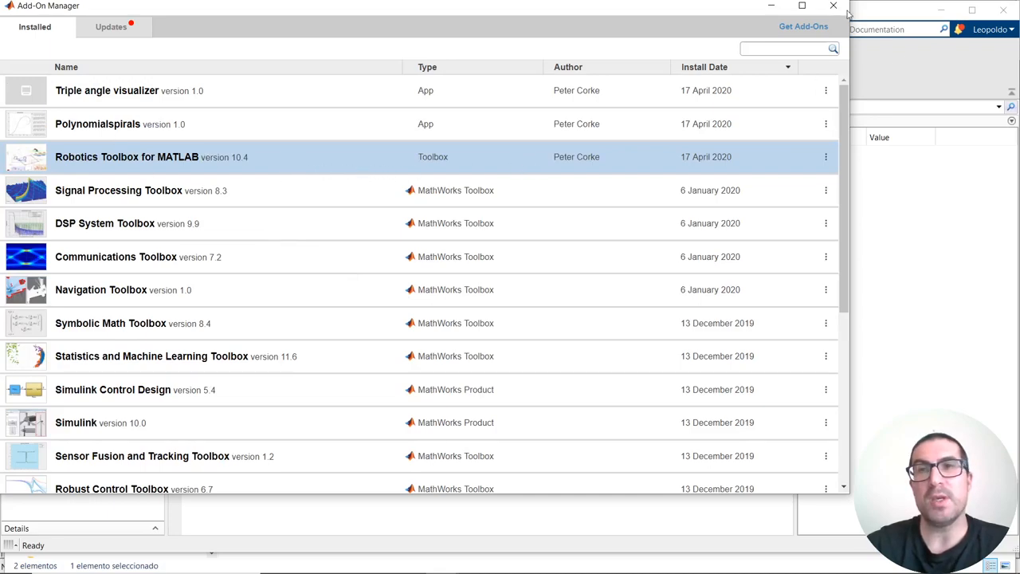
{"action": "left_click", "coordinate": [833, 6]}
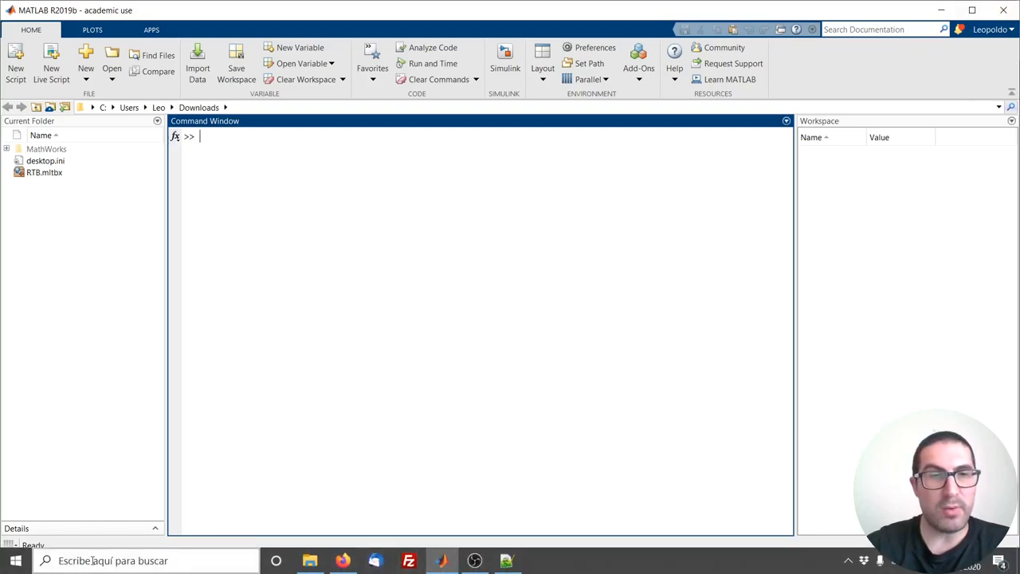
- Keep the VREP user variable set to C:\Program Files\CoppeliaRobotics\CoppeliaSimEdu and accept the dialog
{"action": "type", "text": "e"}
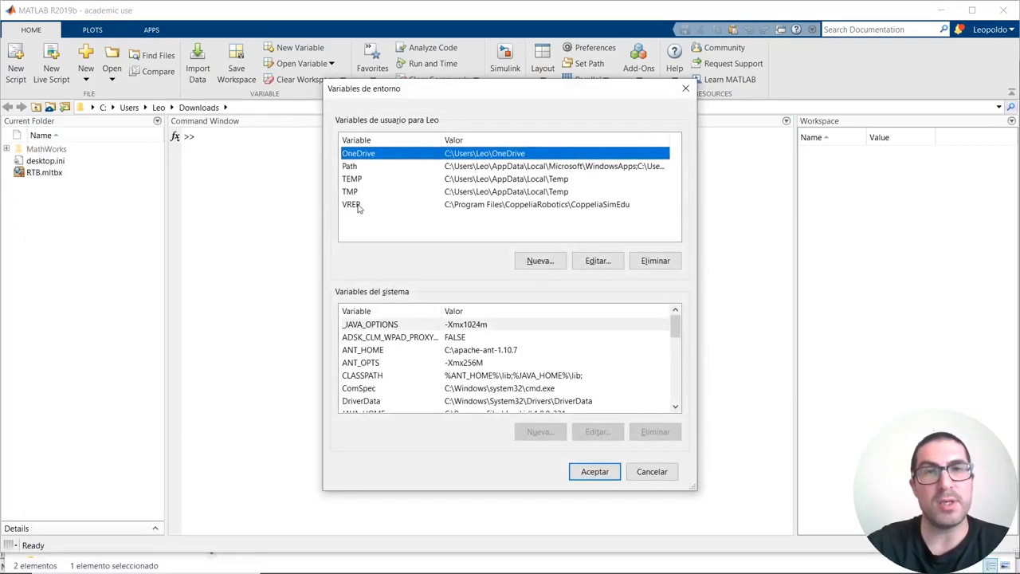
{"action": "left_click", "coordinate": [350, 204]}
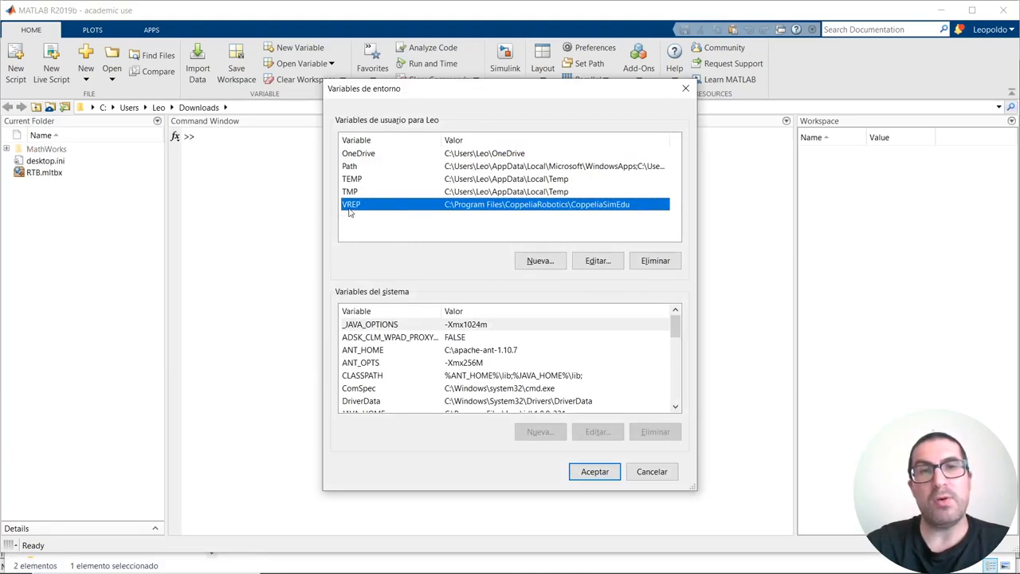
{"action": "mouse_move", "coordinate": [353, 214]}
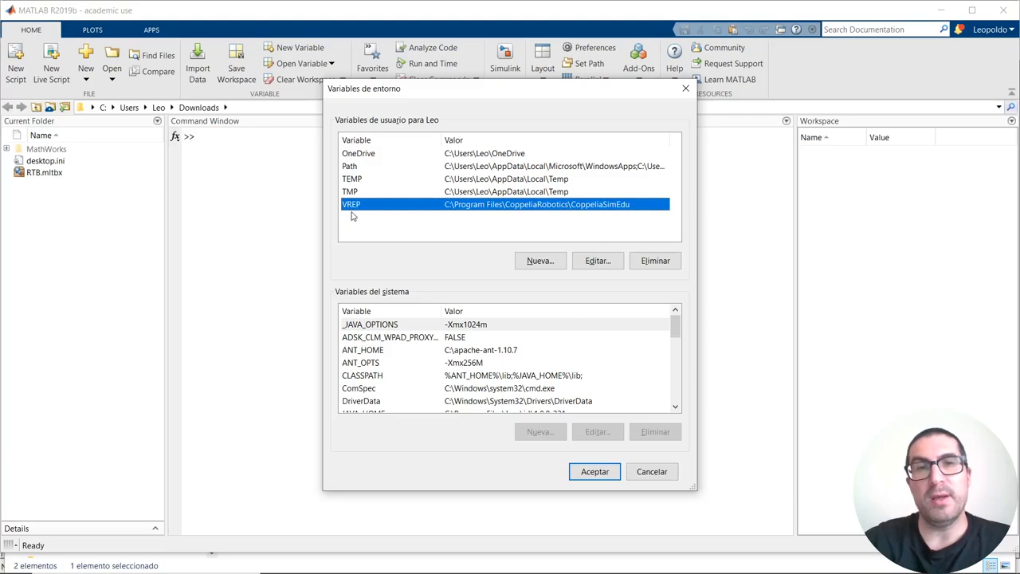
{"action": "mouse_move", "coordinate": [536, 218]}
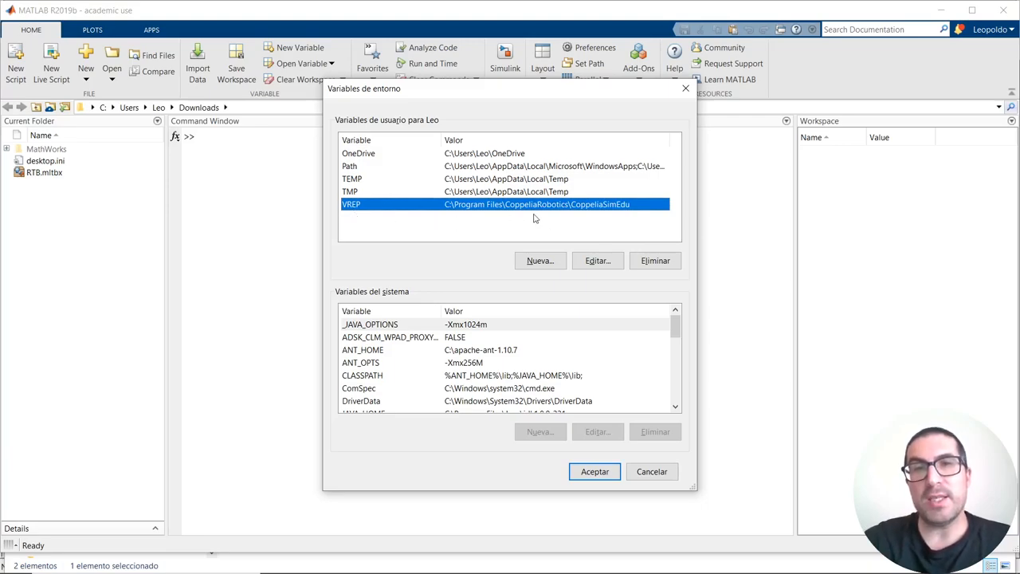
{"action": "mouse_move", "coordinate": [652, 214]}
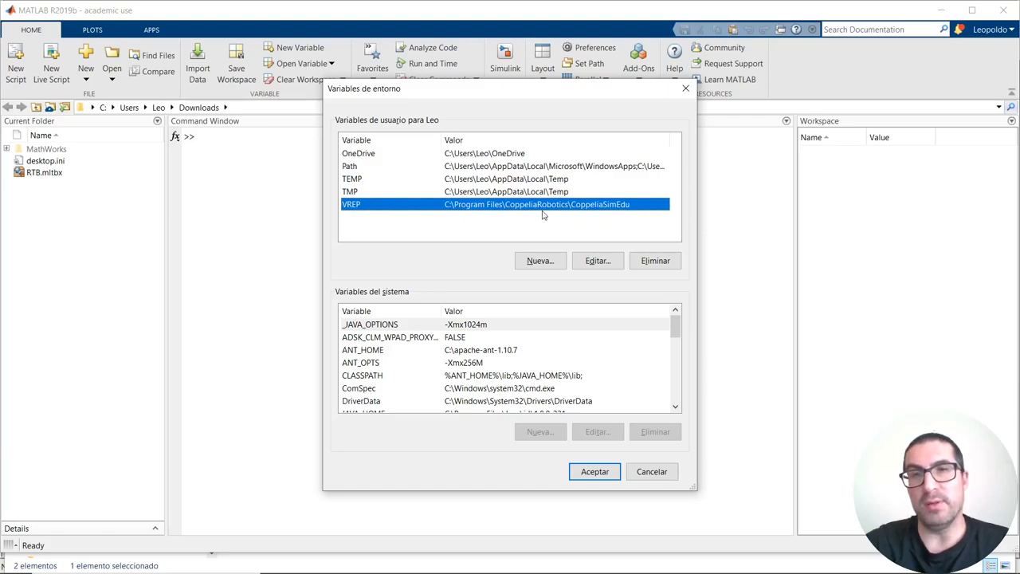
{"action": "mouse_move", "coordinate": [603, 223]}
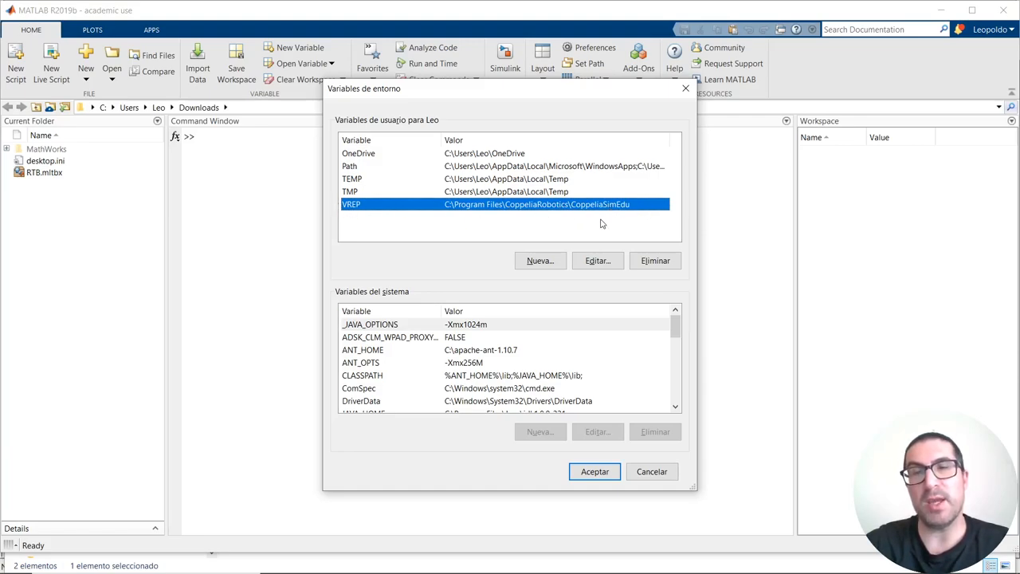
{"action": "mouse_move", "coordinate": [376, 220]}
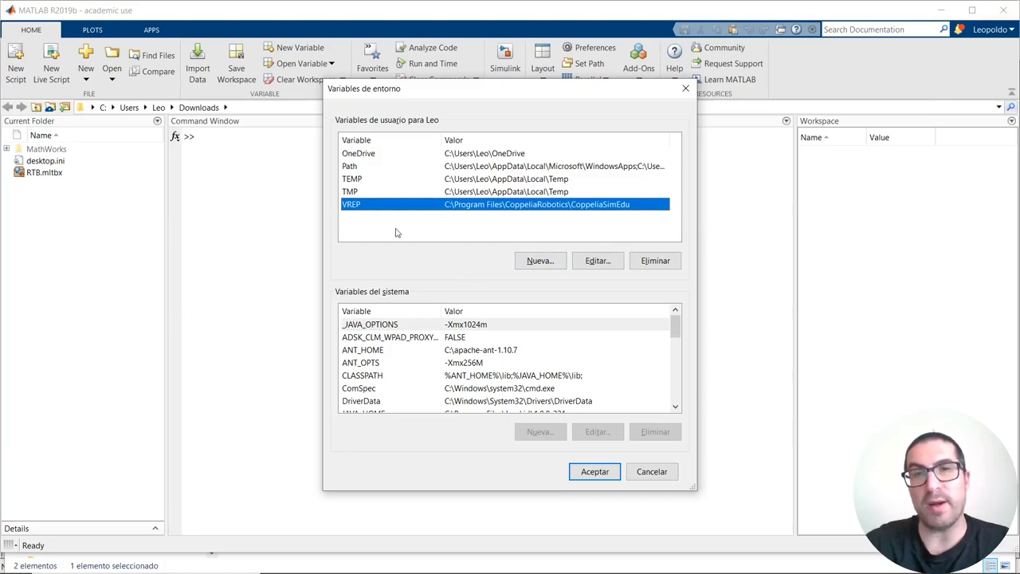
{"action": "mouse_move", "coordinate": [472, 231]}
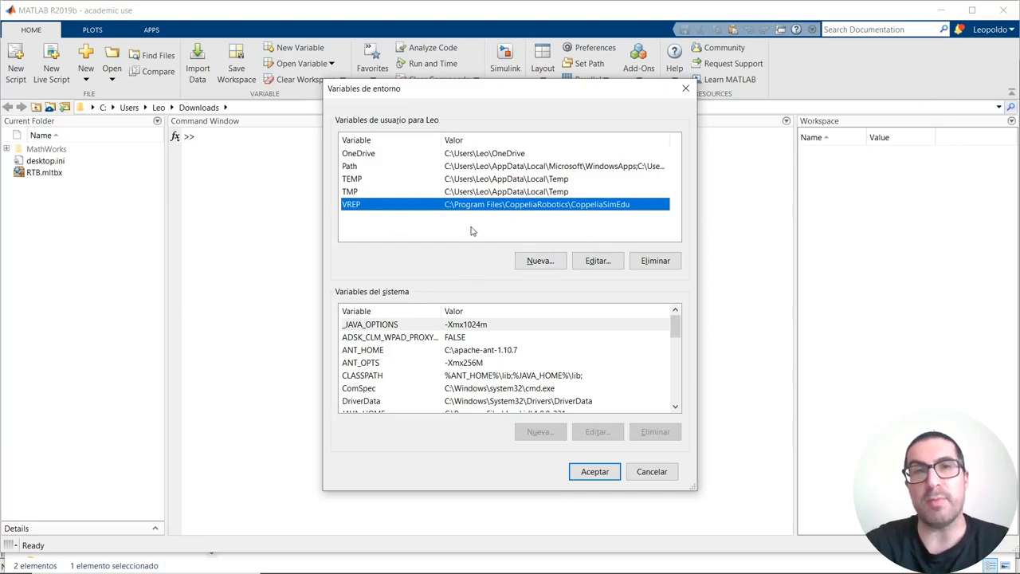
{"action": "mouse_move", "coordinate": [357, 216]}
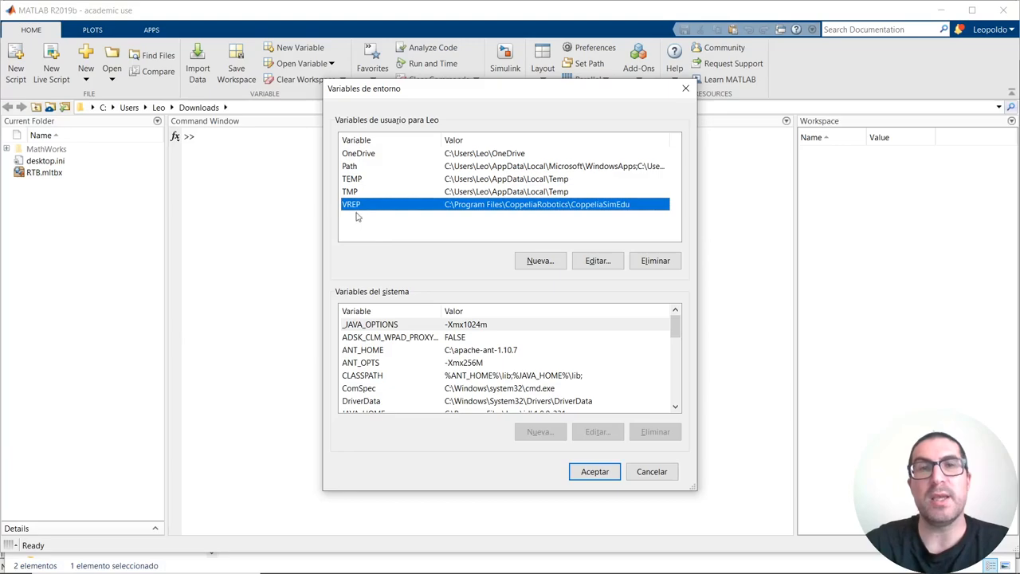
{"action": "mouse_move", "coordinate": [593, 471]}
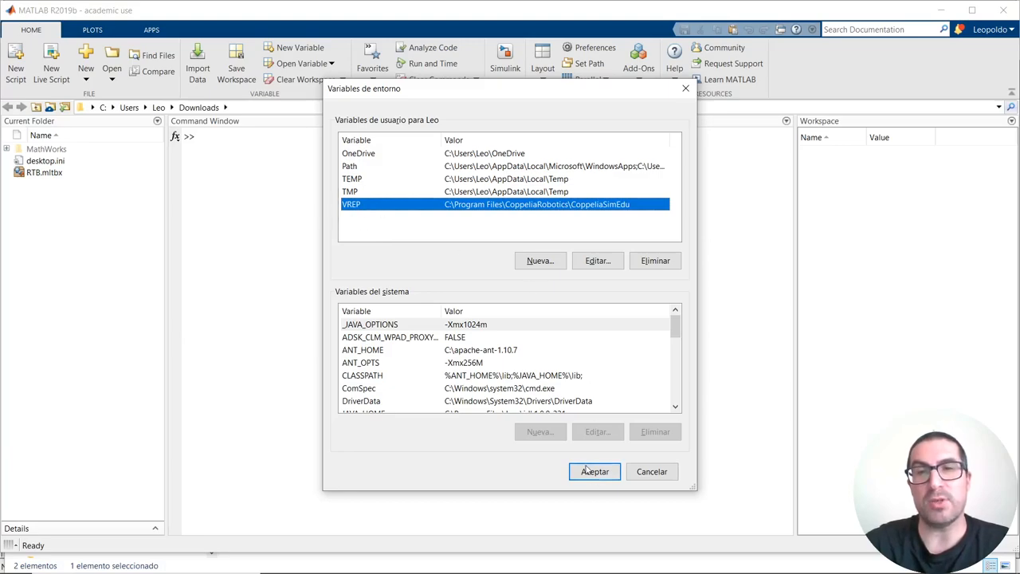
{"action": "left_click", "coordinate": [593, 472]}
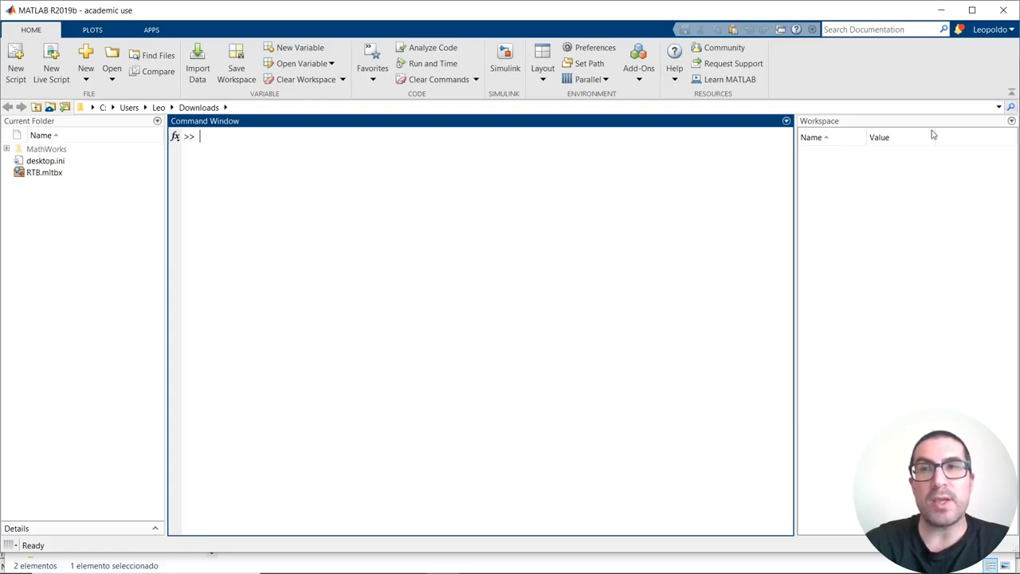
{"action": "mouse_move", "coordinate": [1001, 109]}
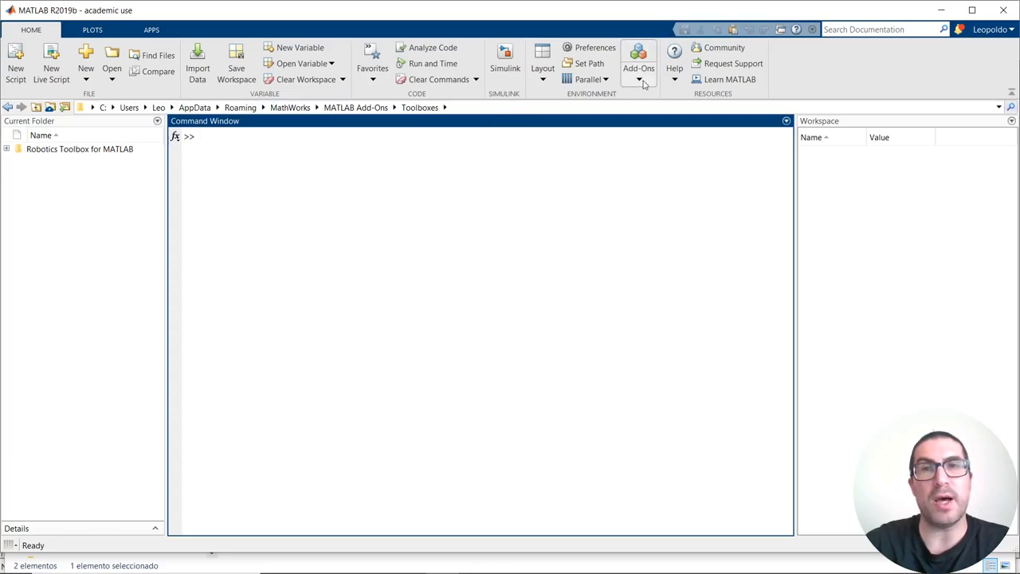
- Via Manage Add-Ons, open the Robotics Toolbox for MATLAB install folder as the Current Folder
{"action": "left_click", "coordinate": [637, 67]}
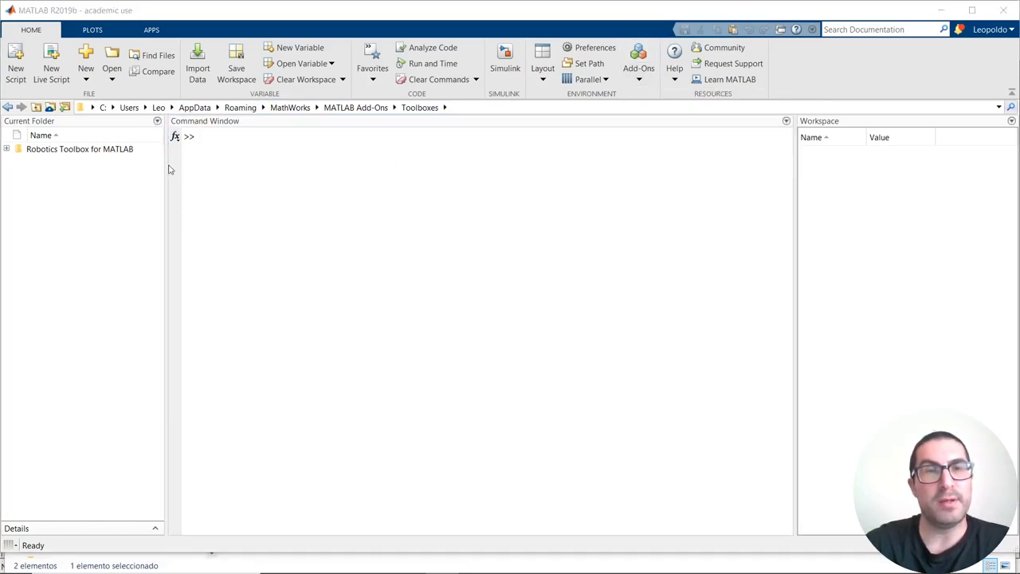
{"action": "left_click", "coordinate": [638, 61]}
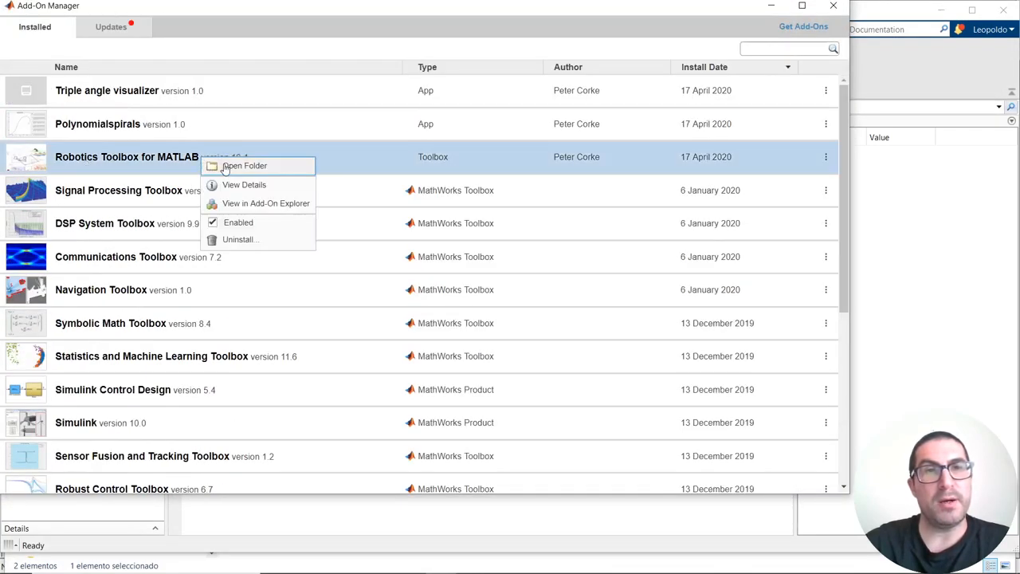
{"action": "left_click", "coordinate": [244, 166]}
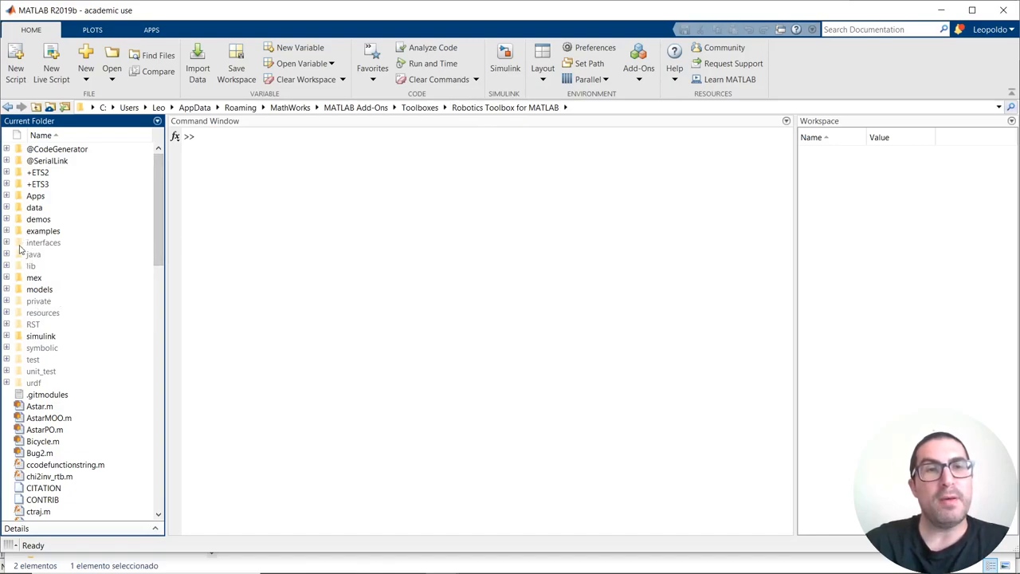
{"action": "mouse_move", "coordinate": [43, 243]}
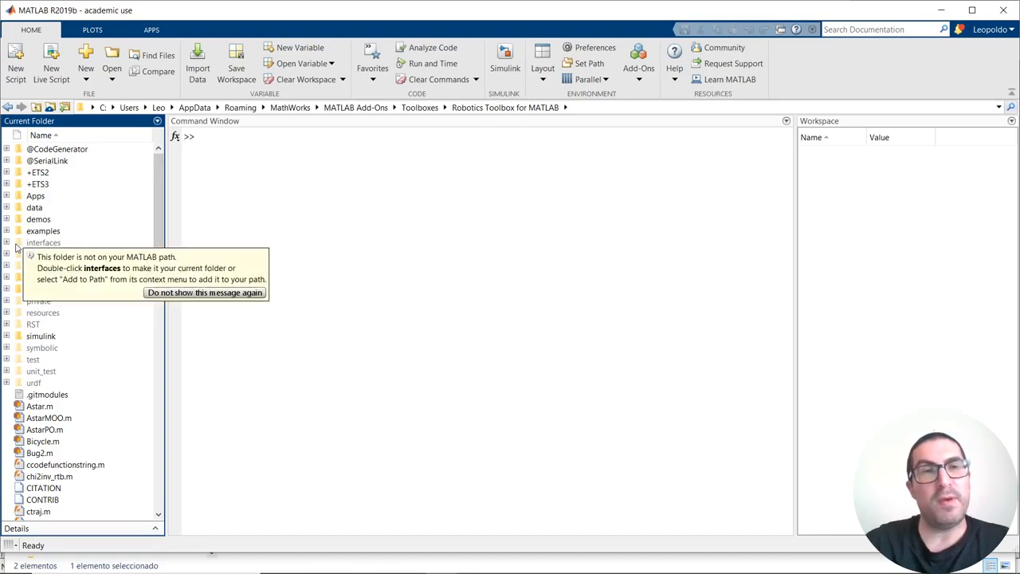
- Navigate into interfaces/VREP and open VREP.m in the Editor
{"action": "left_click", "coordinate": [6, 242]}
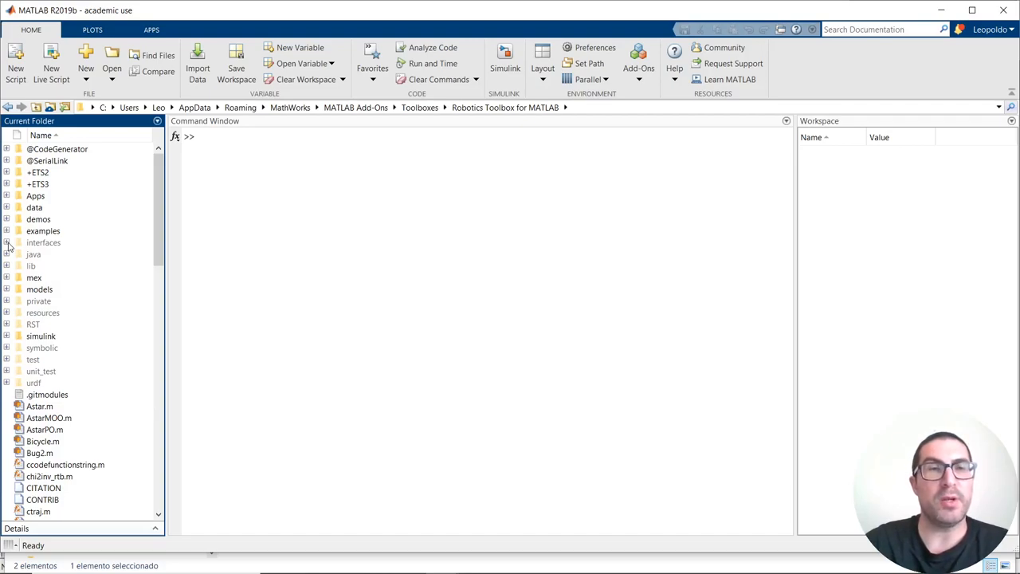
{"action": "left_click", "coordinate": [6, 242]}
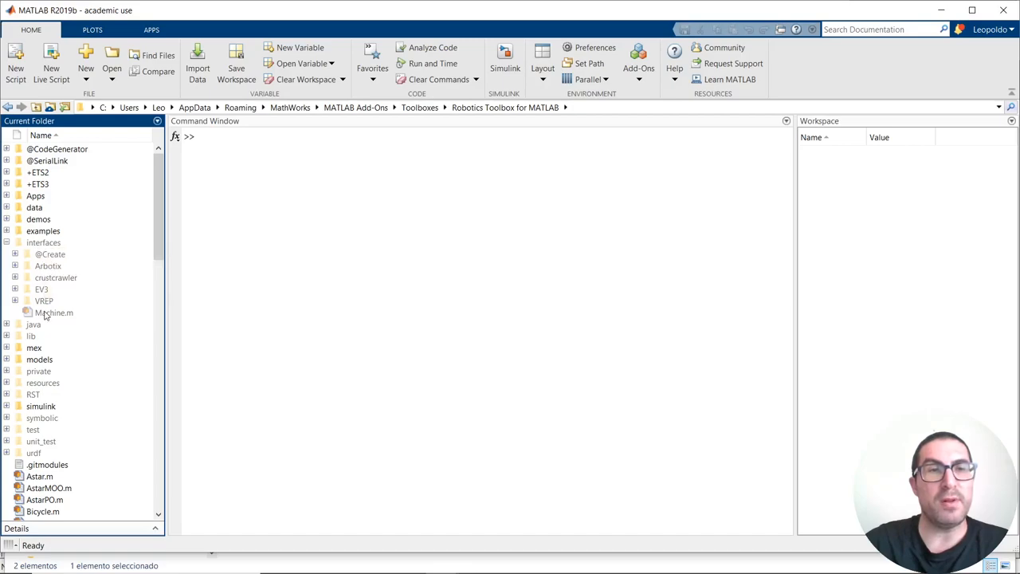
{"action": "left_click", "coordinate": [15, 300]}
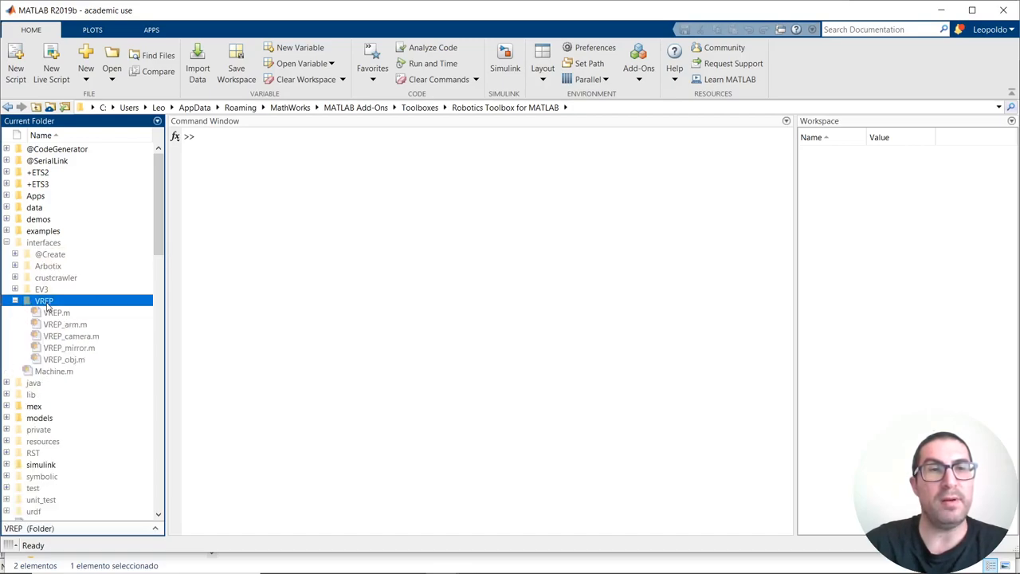
{"action": "double_click", "coordinate": [45, 300]}
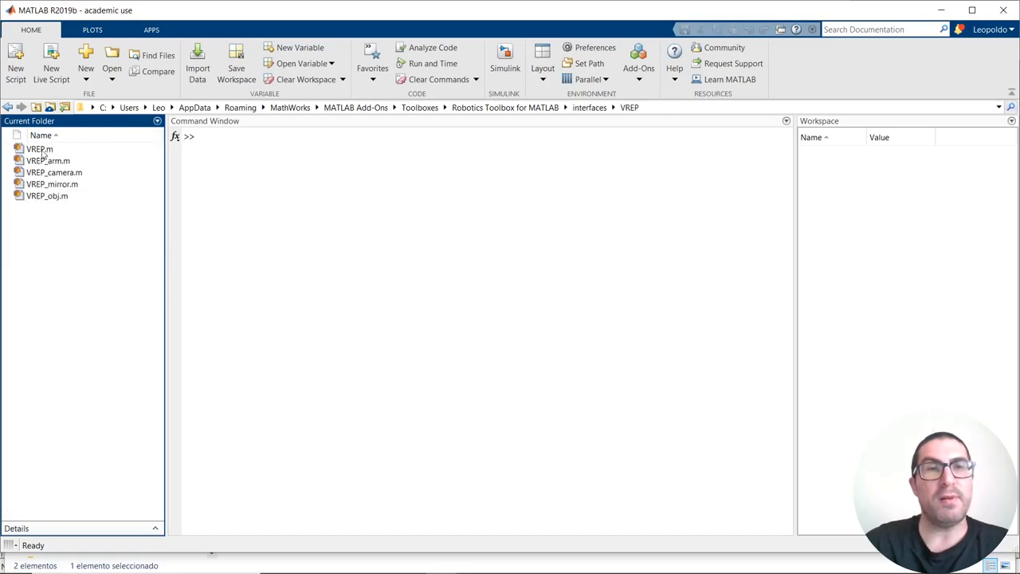
{"action": "left_click", "coordinate": [38, 149]}
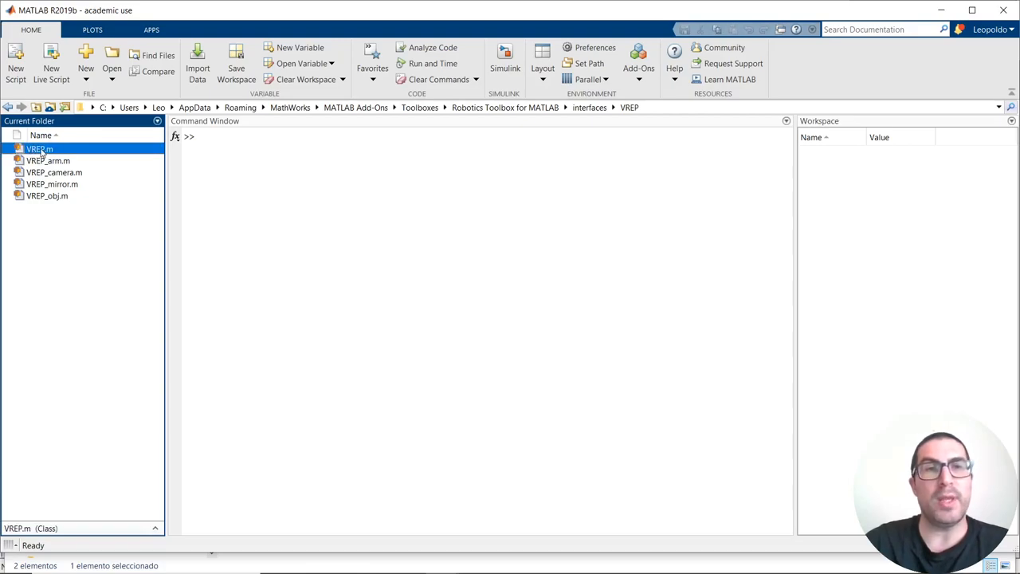
{"action": "double_click", "coordinate": [39, 149]}
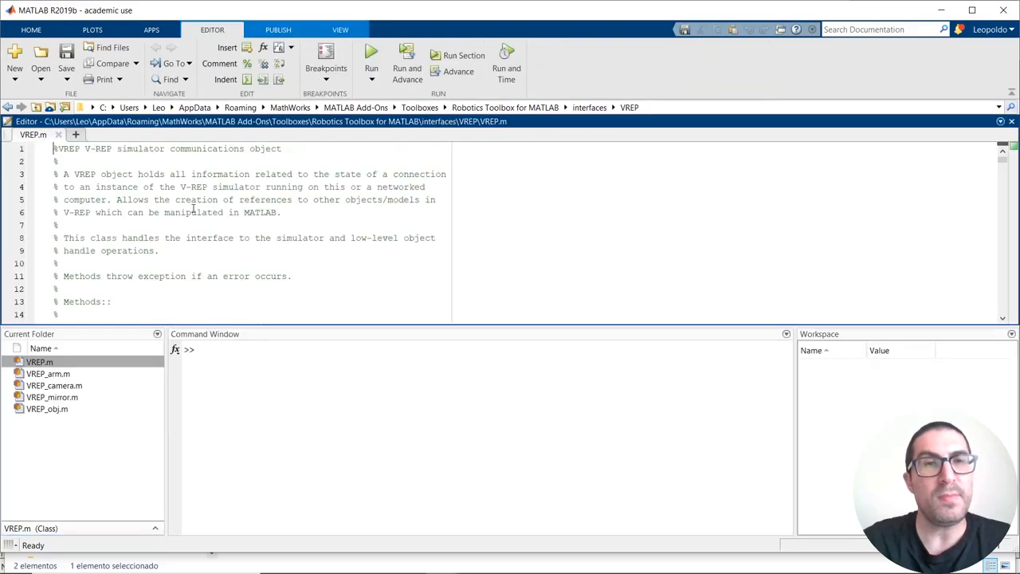
- Comment out the two lines around line 138 that compute k and arch from the path
{"action": "scroll", "scroll_direction": "down", "scroll_amount": 3}
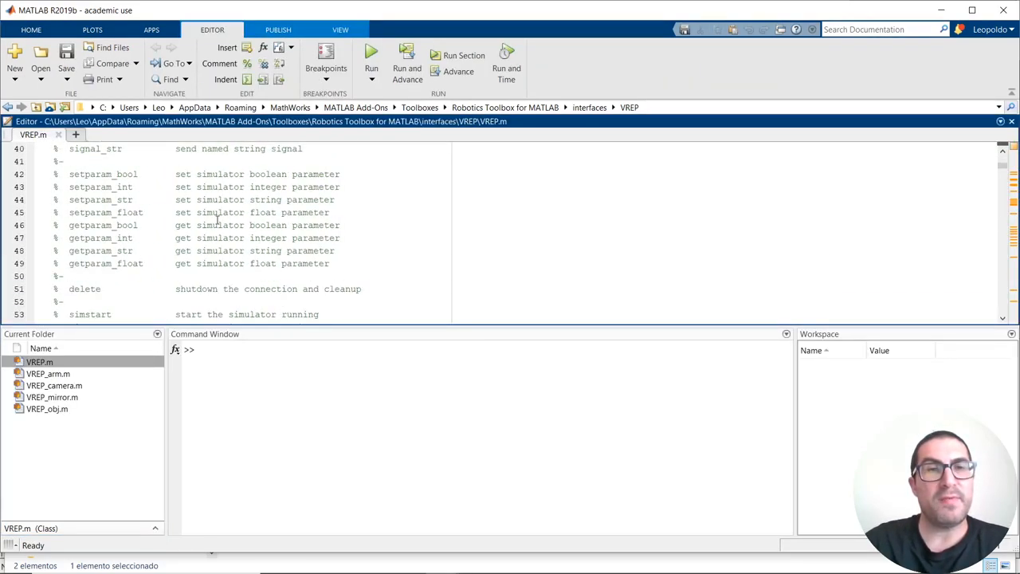
{"action": "scroll", "scroll_direction": "down", "scroll_amount": 3}
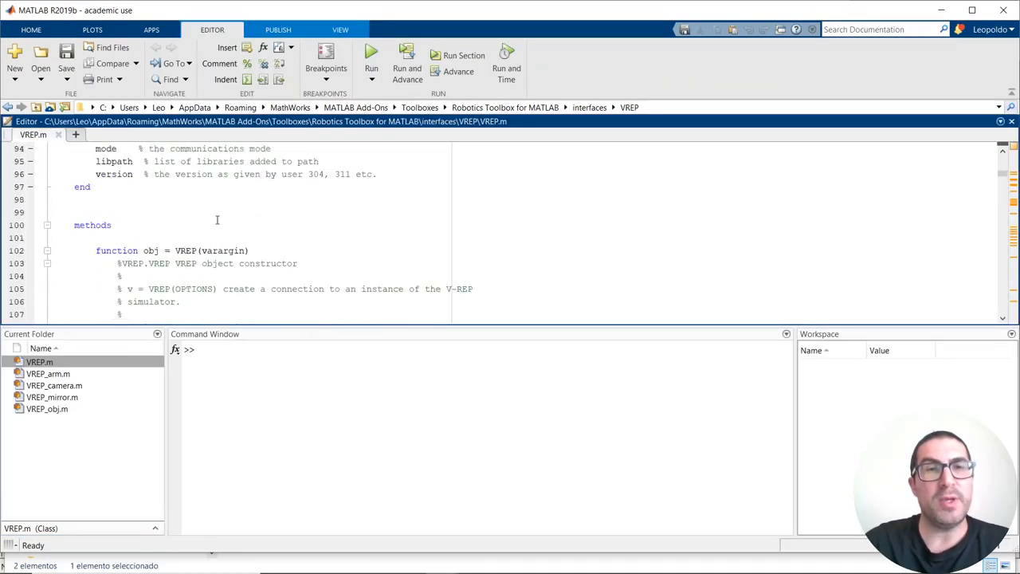
{"action": "scroll", "scroll_direction": "down", "scroll_amount": 3}
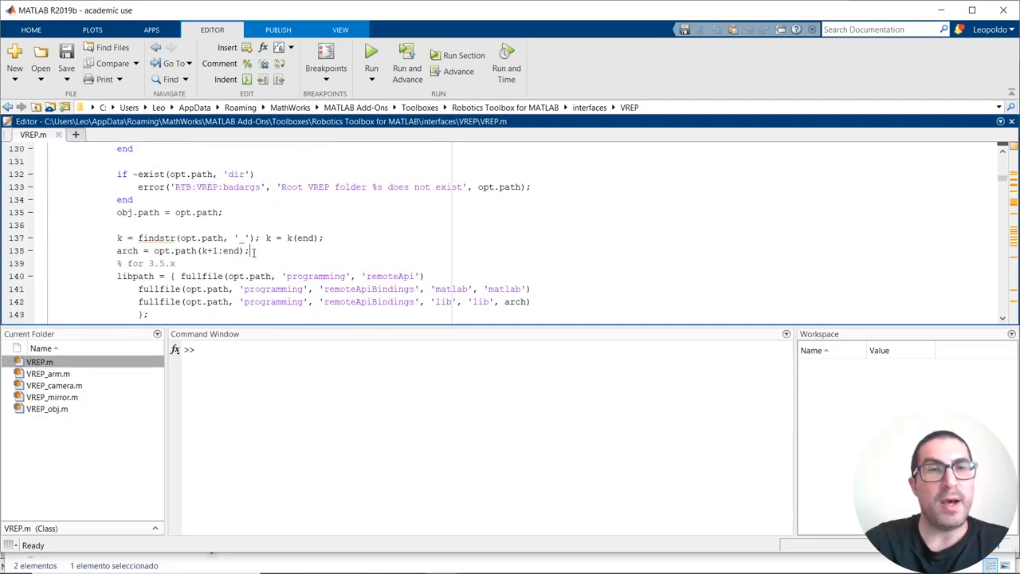
{"action": "left_click_drag", "start_coordinate": [116, 238], "coordinate": [251, 250]}
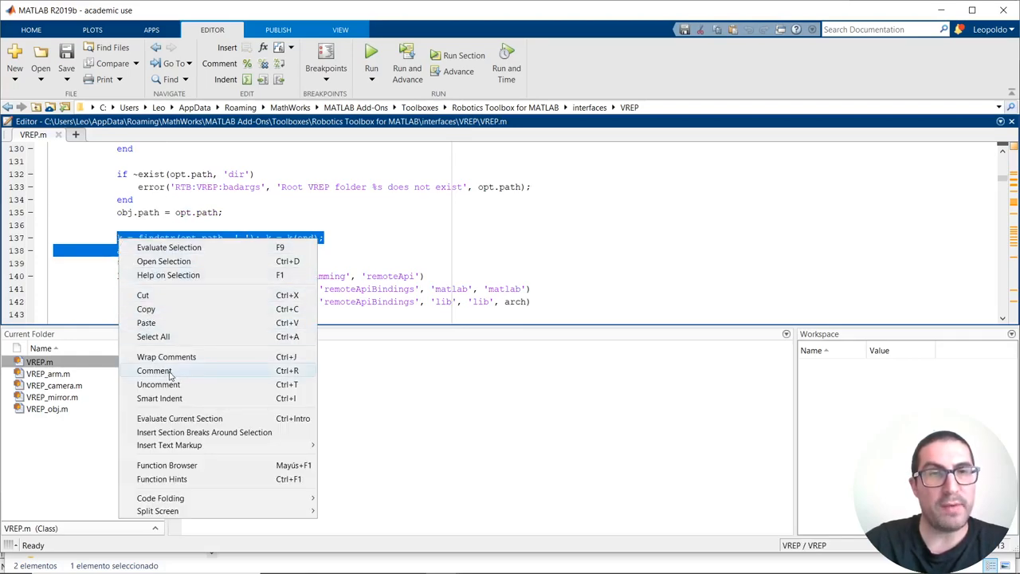
{"action": "left_click", "coordinate": [153, 370]}
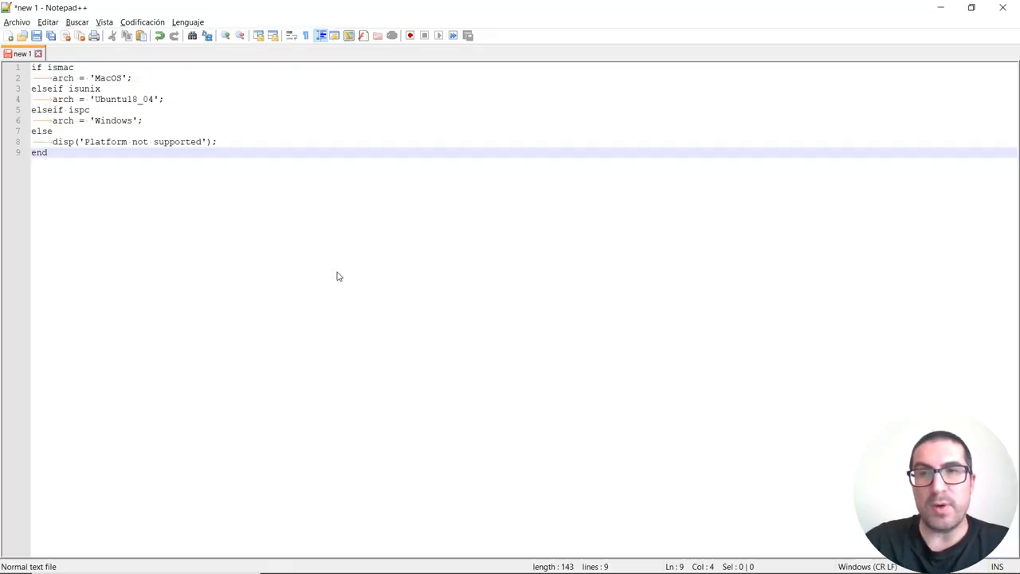
- Copy the if ismac/isunix/ispc arch snippet from Notepad++ into VREP.m below the commented lines
{"action": "key", "text": "alt+tab"}
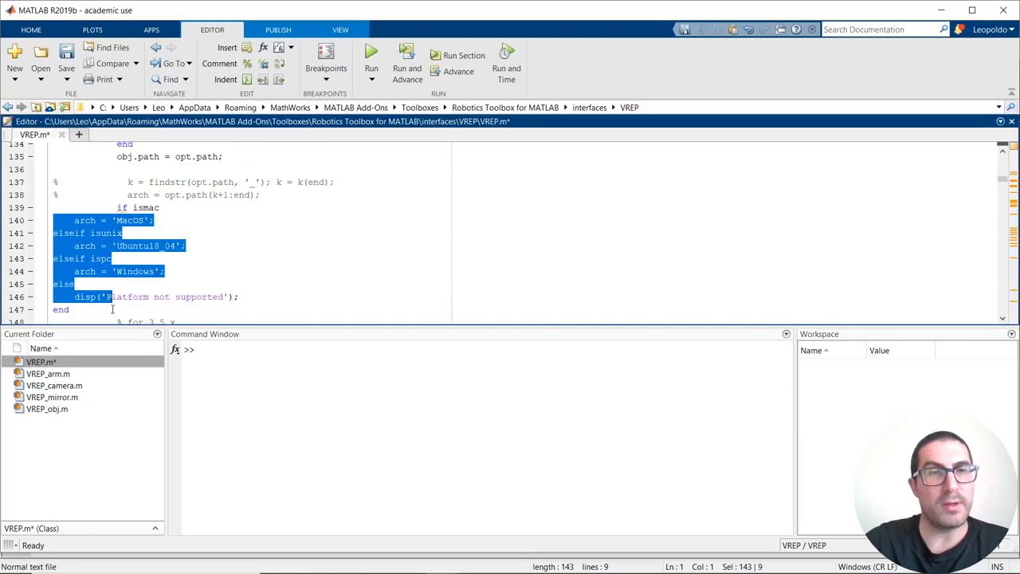
- Smart-indent the pasted platform block, review the libpath lines and save VREP.m
{"action": "right_click", "coordinate": [88, 268]}
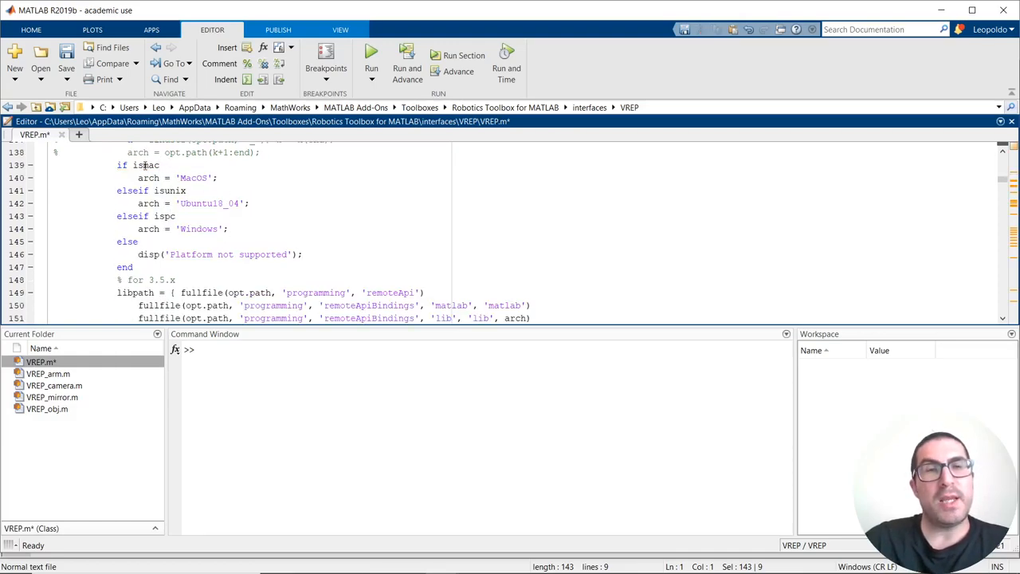
{"action": "double_click", "coordinate": [169, 191]}
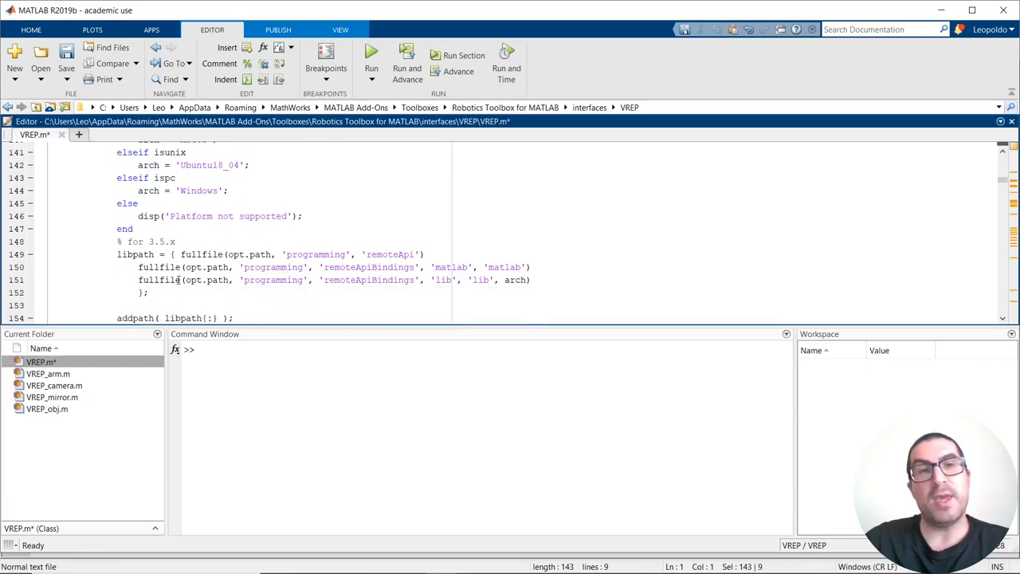
{"action": "left_click_drag", "start_coordinate": [116, 255], "coordinate": [147, 293]}
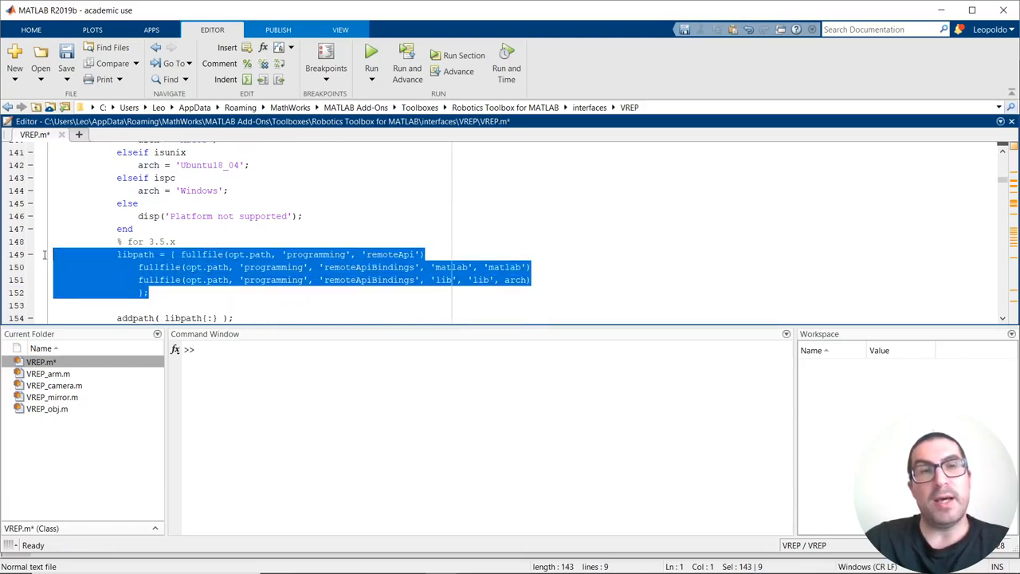
{"action": "left_click", "coordinate": [179, 242]}
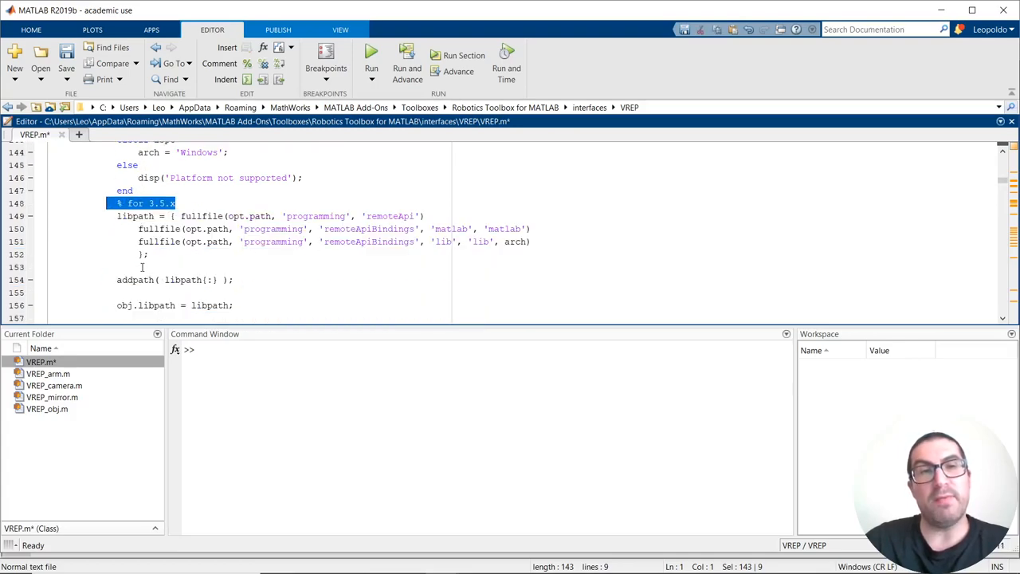
{"action": "left_click", "coordinate": [177, 204]}
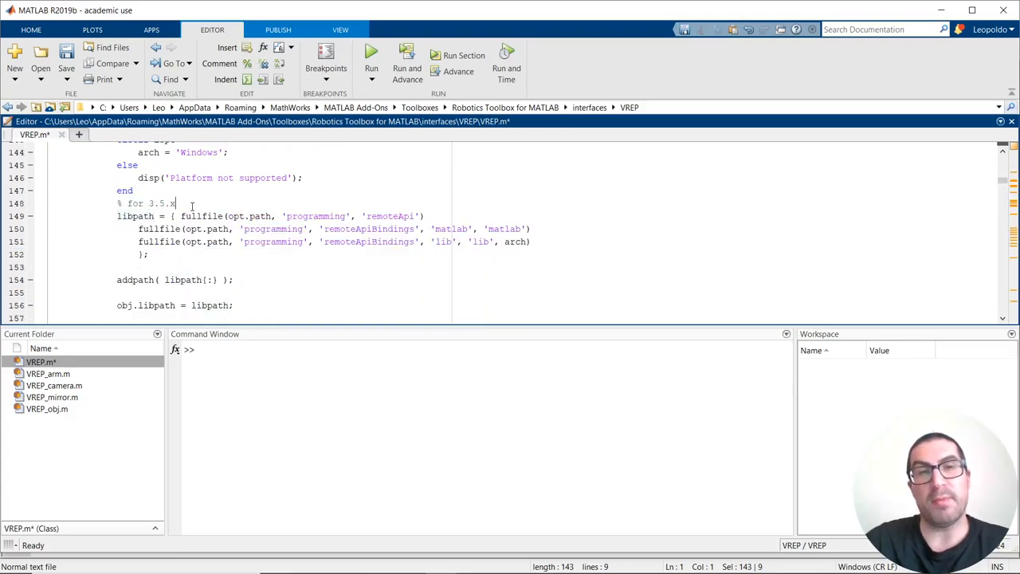
{"action": "left_click_drag", "start_coordinate": [118, 217], "coordinate": [147, 253]}
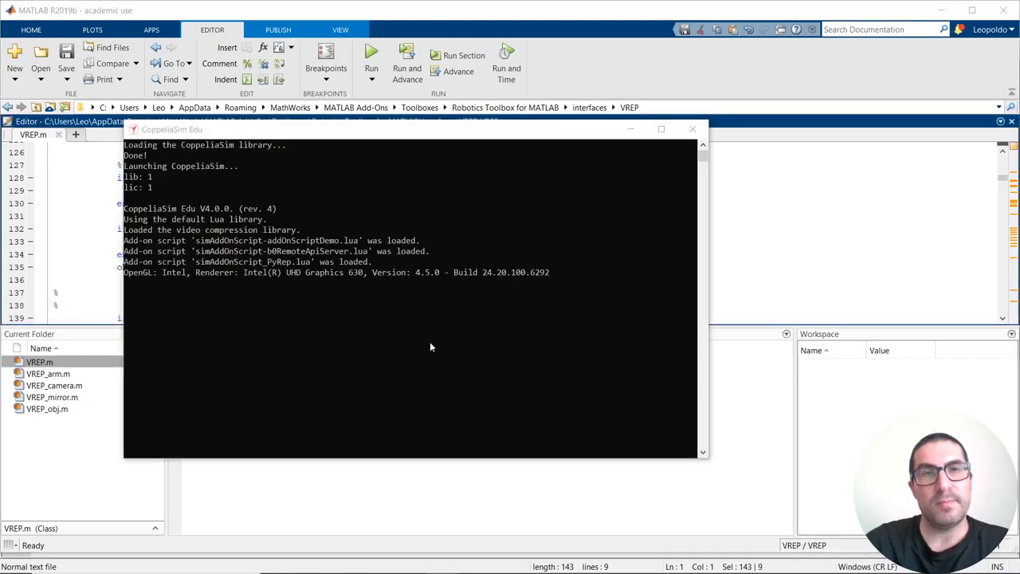
- Bring the CoppeliaSim console forward to confirm the remote API server started on port 19997
{"action": "key", "text": "alt+tab"}
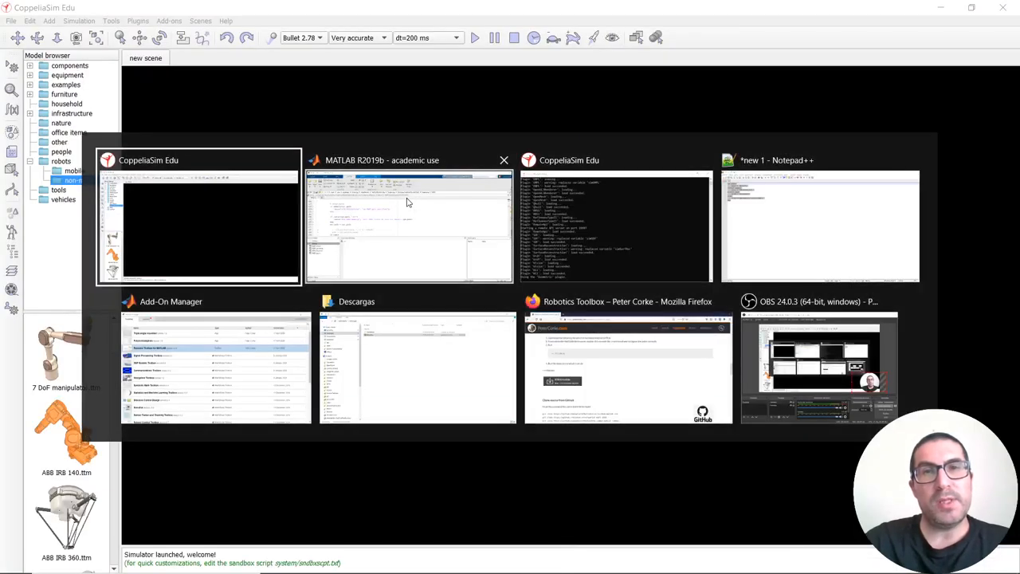
{"action": "left_click", "coordinate": [408, 223]}
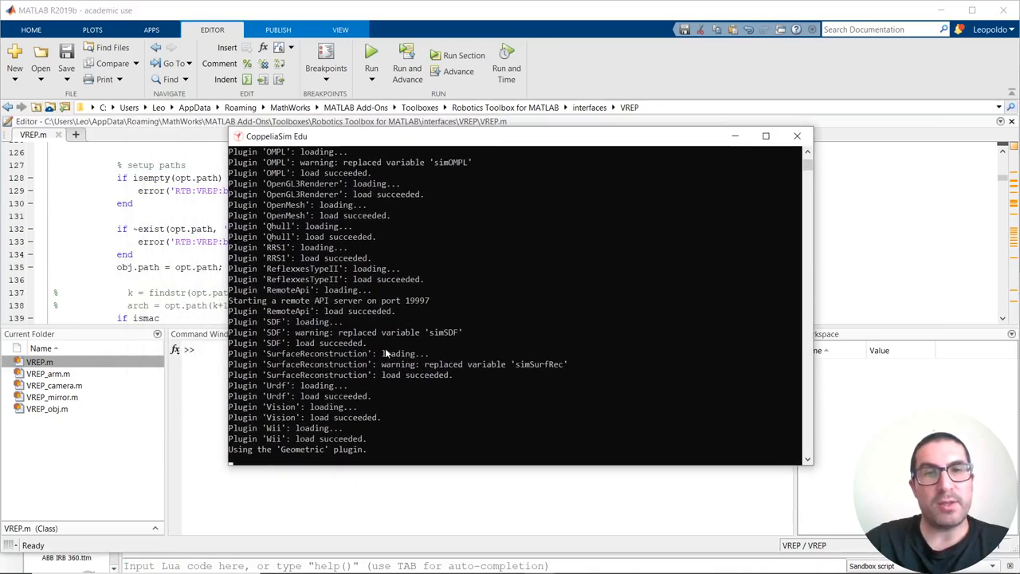
{"action": "mouse_move", "coordinate": [268, 298]}
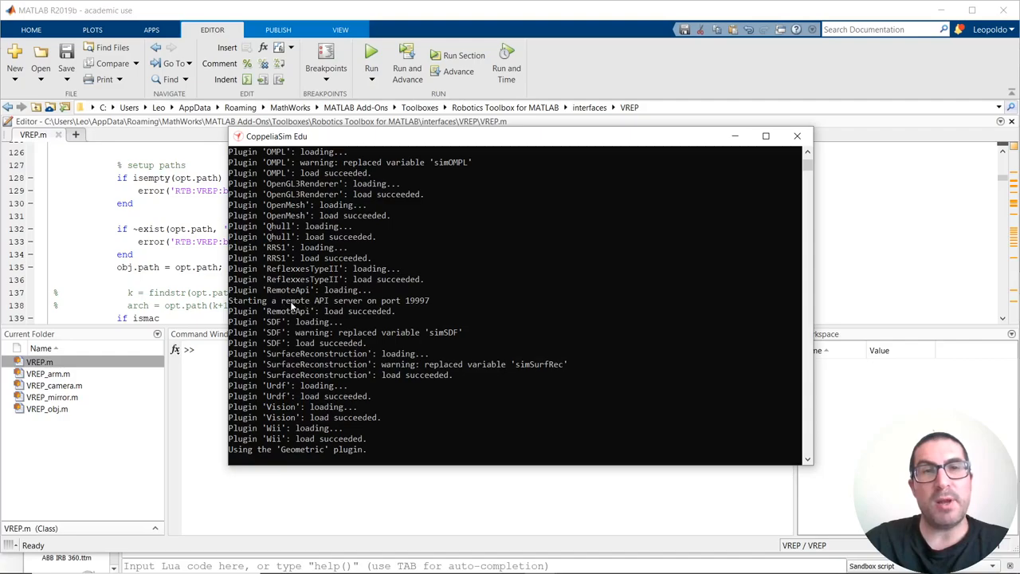
{"action": "mouse_move", "coordinate": [462, 156]}
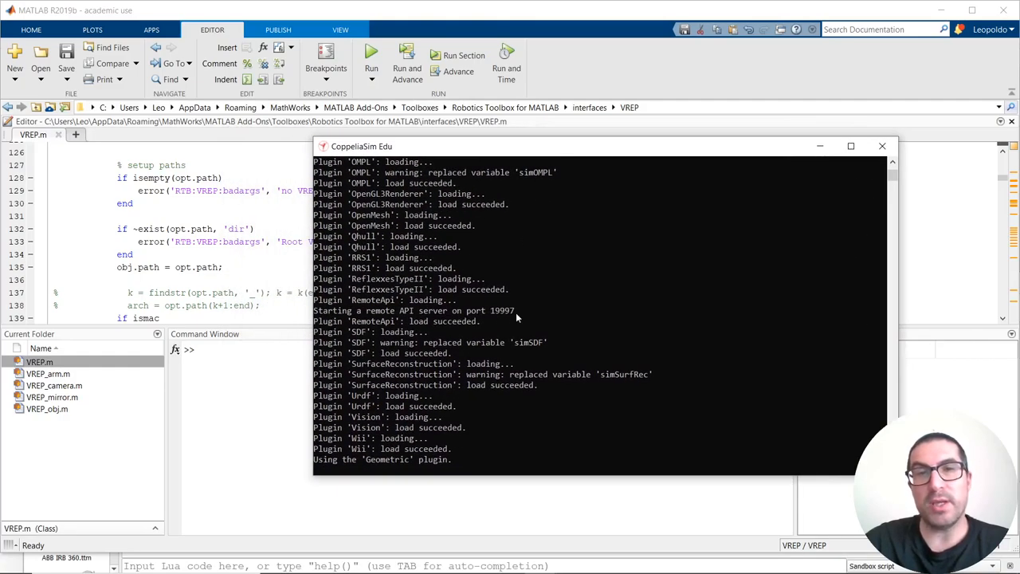
{"action": "mouse_move", "coordinate": [502, 312]}
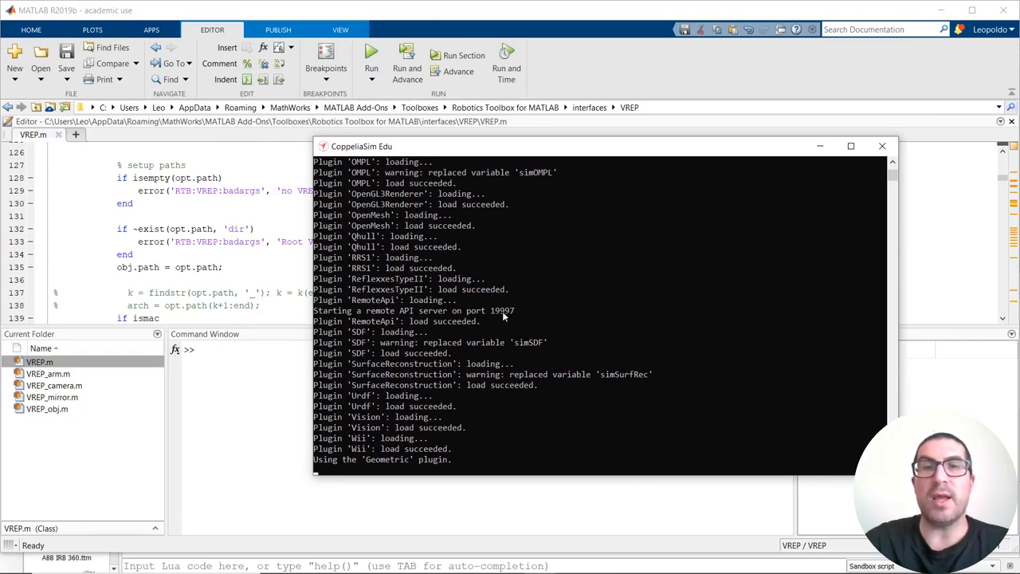
{"action": "mouse_move", "coordinate": [210, 253]}
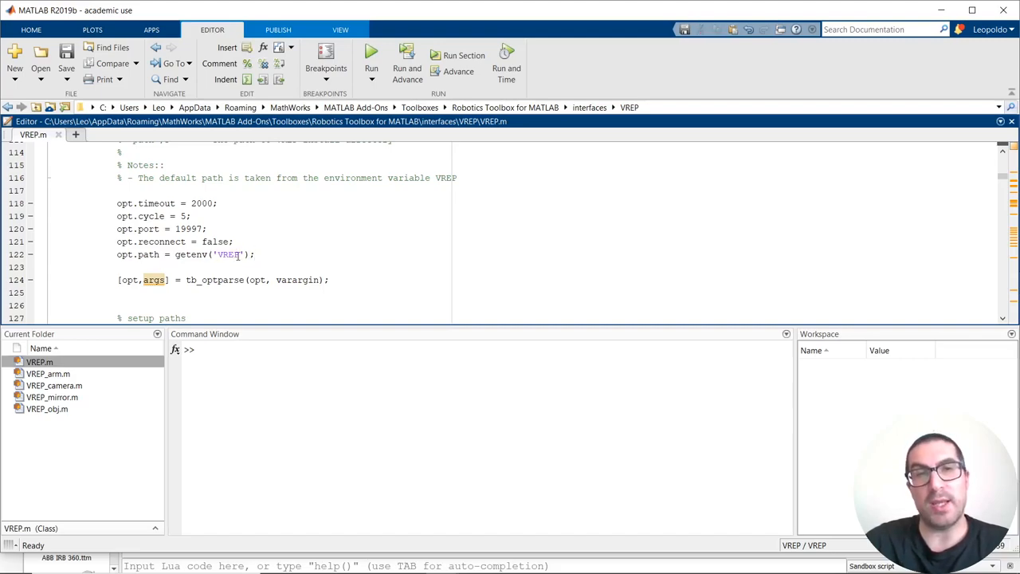
{"action": "double_click", "coordinate": [227, 255]}
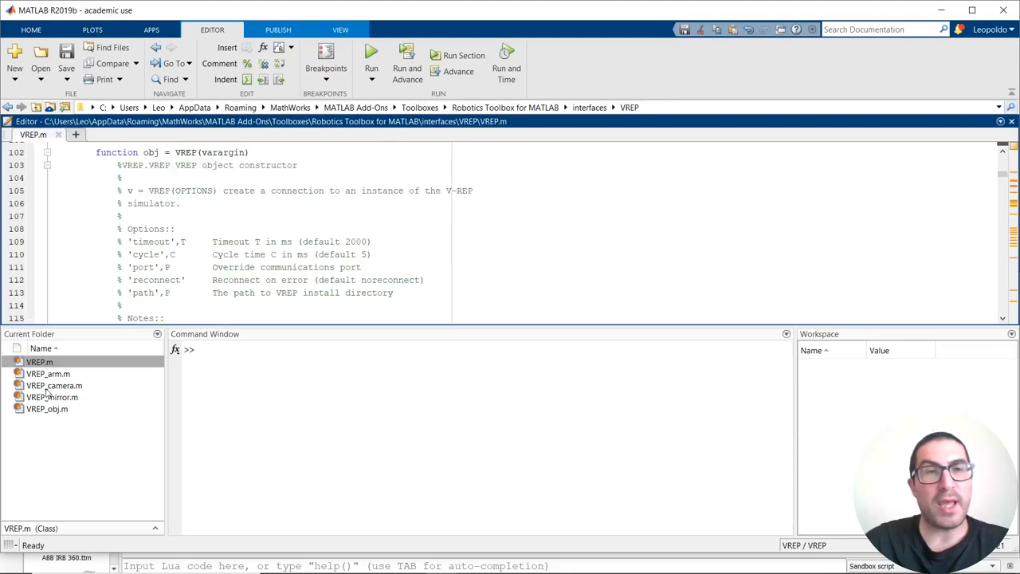
- Open VREP_camera.m and scroll down to its grab function
{"action": "double_click", "coordinate": [54, 384]}
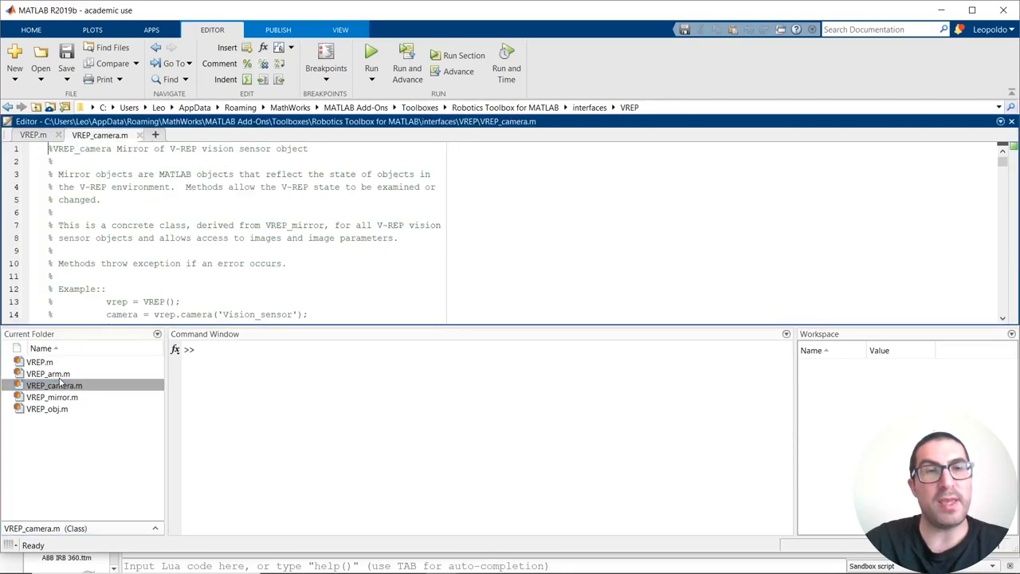
{"action": "scroll", "scroll_direction": "down", "scroll_amount": 3}
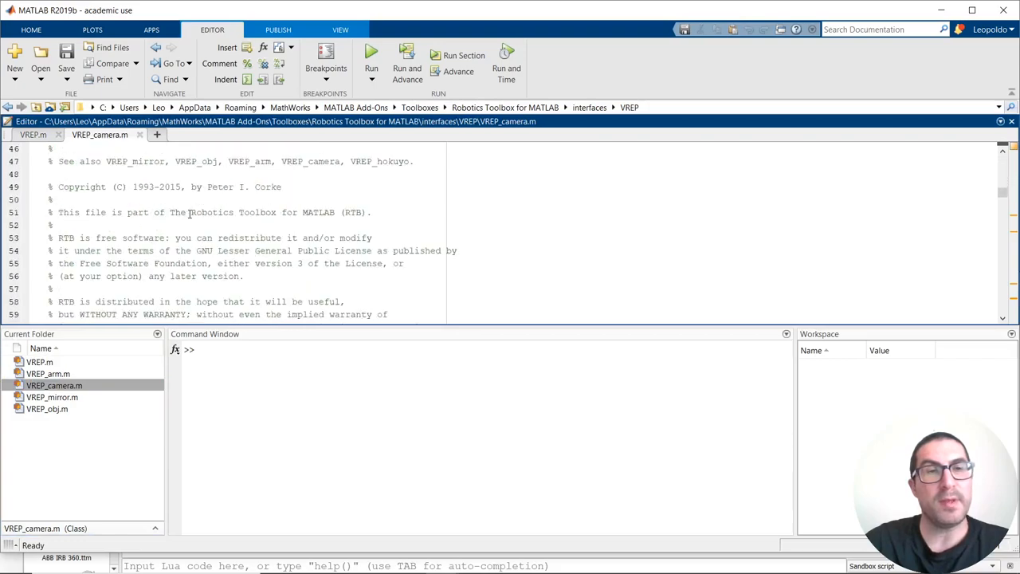
{"action": "scroll", "scroll_direction": "down", "scroll_amount": 3}
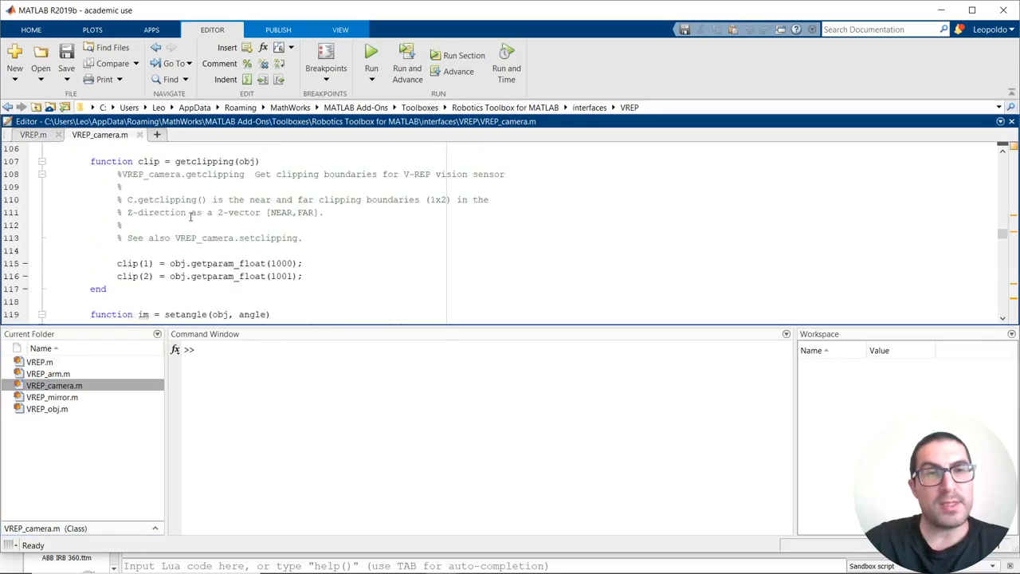
{"action": "scroll", "scroll_direction": "down", "scroll_amount": 3}
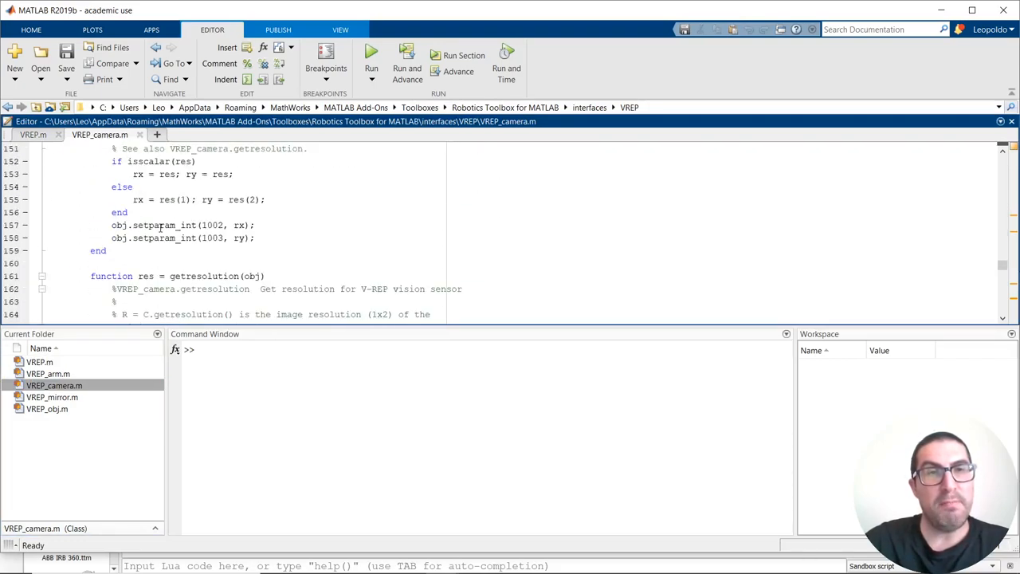
{"action": "scroll", "scroll_direction": "down", "scroll_amount": 3}
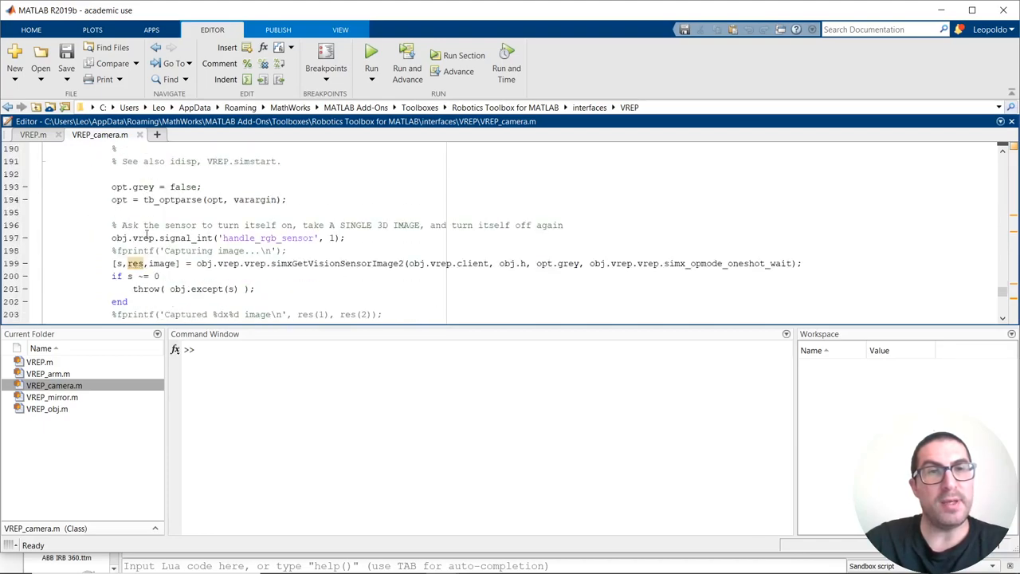
{"action": "scroll", "scroll_direction": "down", "scroll_amount": 3}
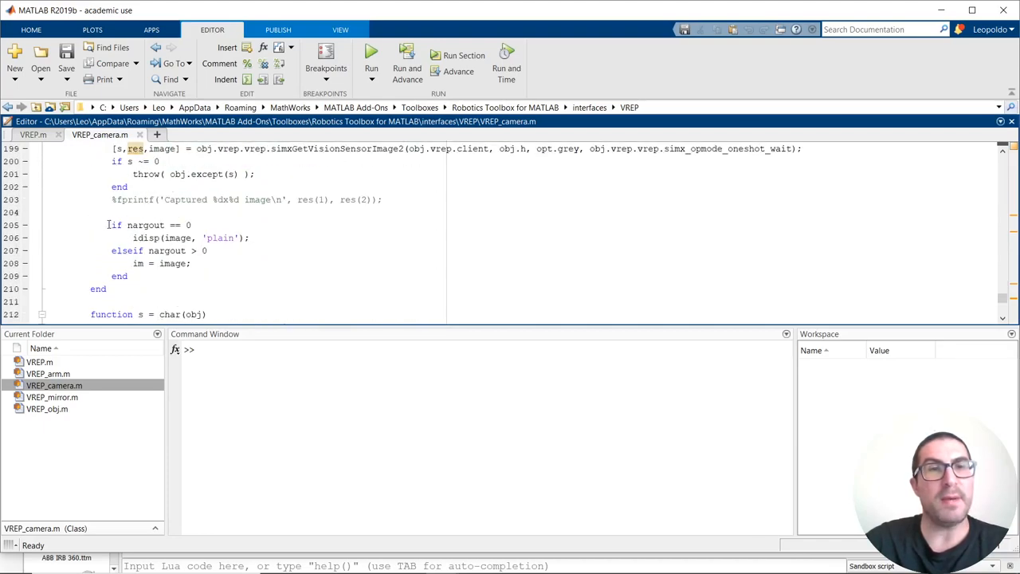
- Comment out the nargout check and idisp lines 205–209 in grab, keeping im = image active
{"action": "double_click", "coordinate": [146, 237]}
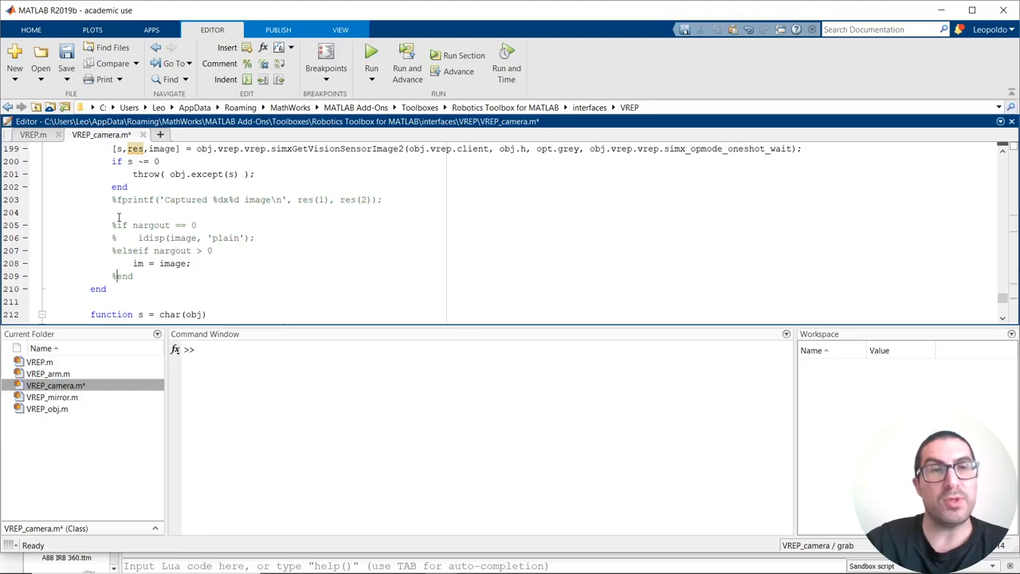
{"action": "left_click", "coordinate": [67, 56]}
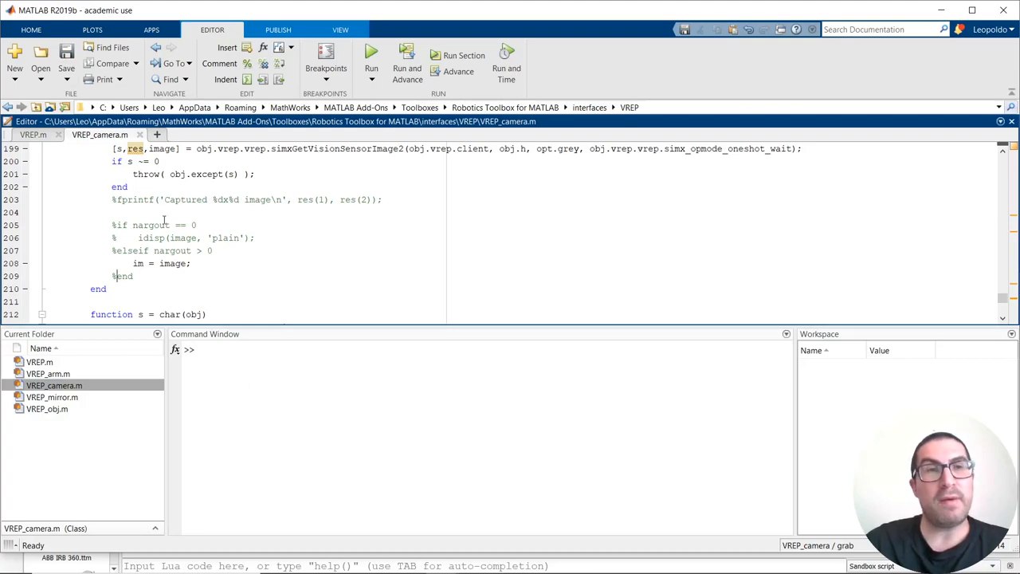
{"action": "left_click", "coordinate": [33, 134]}
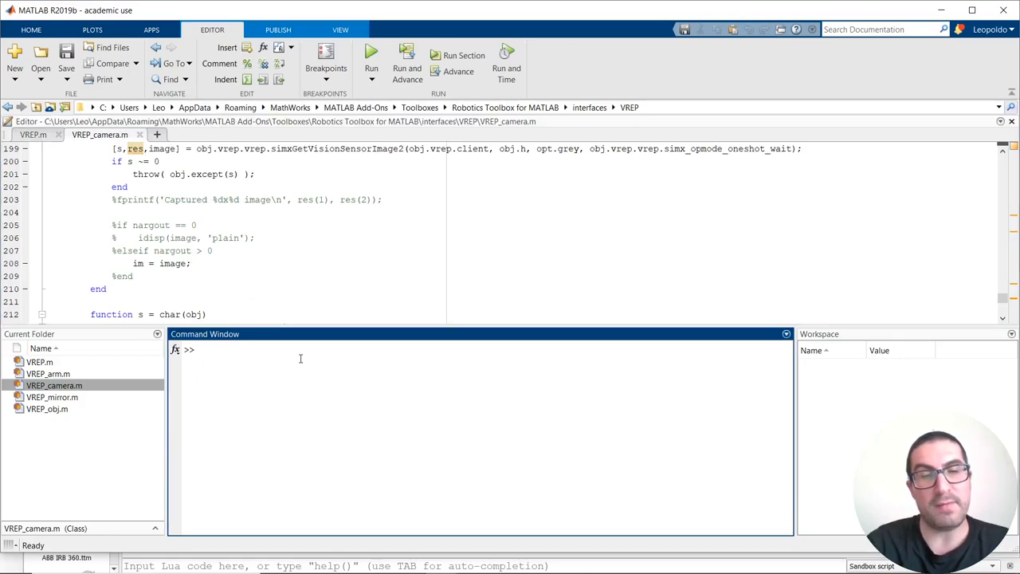
- Run vrepdemo from the Command Window so MATLAB connects to the CoppeliaSim scene
{"action": "type", "text": "vre"}
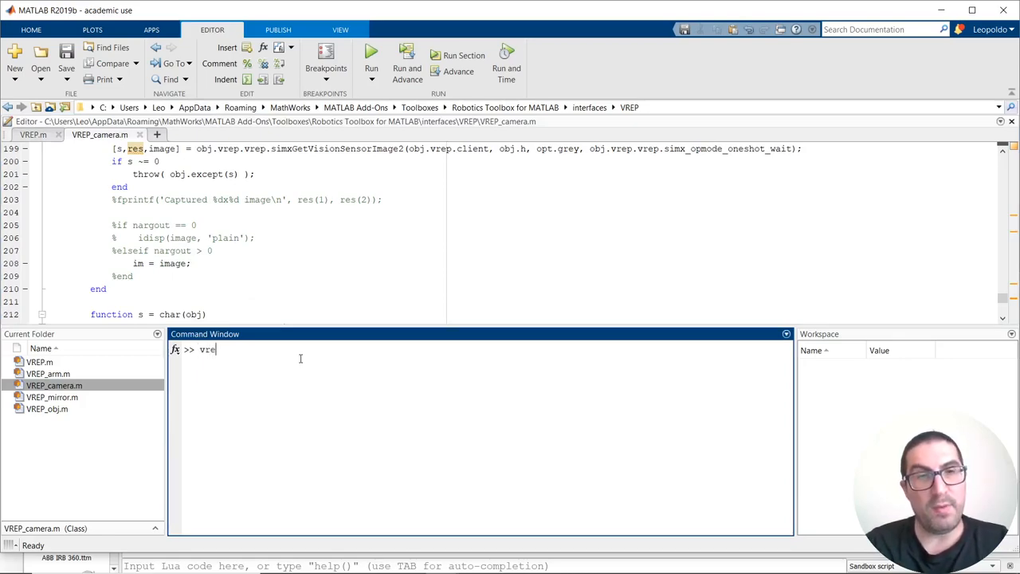
{"action": "type", "text": "demo"}
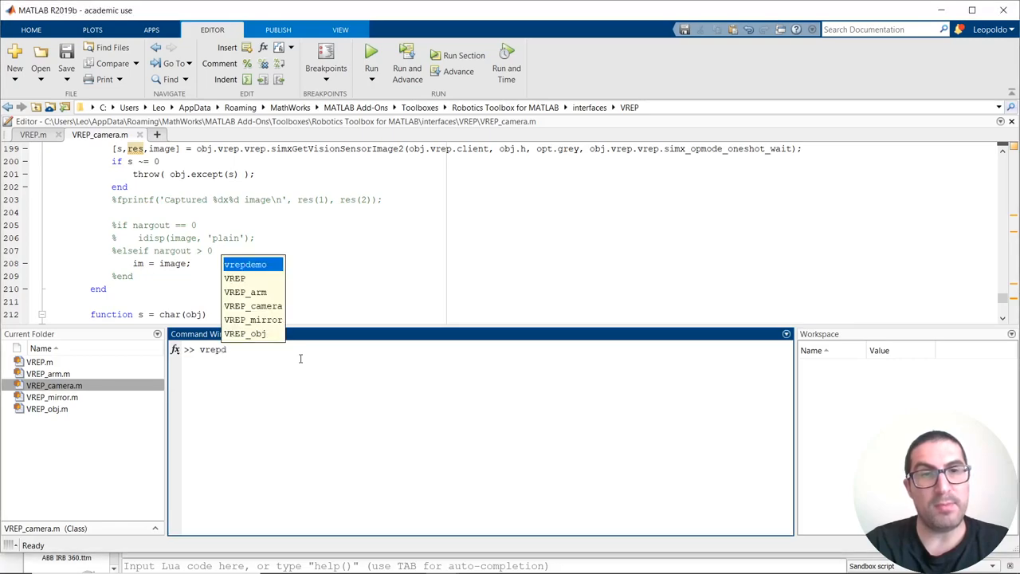
{"action": "key", "text": "alt+tab"}
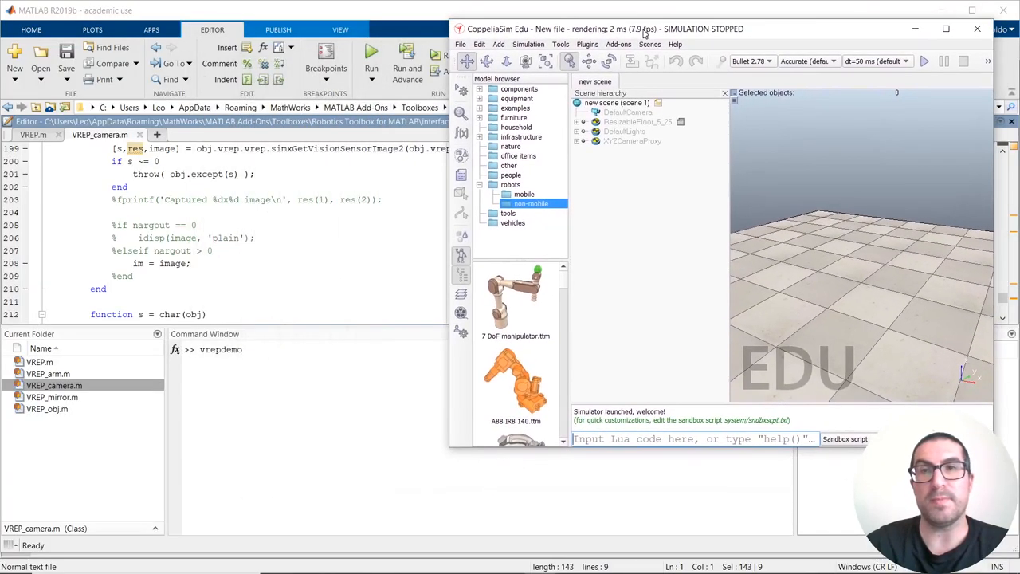
- Place the CoppeliaSim window beside MATLAB and watch vrepdemo load its scene and print poses
{"action": "left_click_drag", "start_coordinate": [646, 29], "coordinate": [641, 22]}
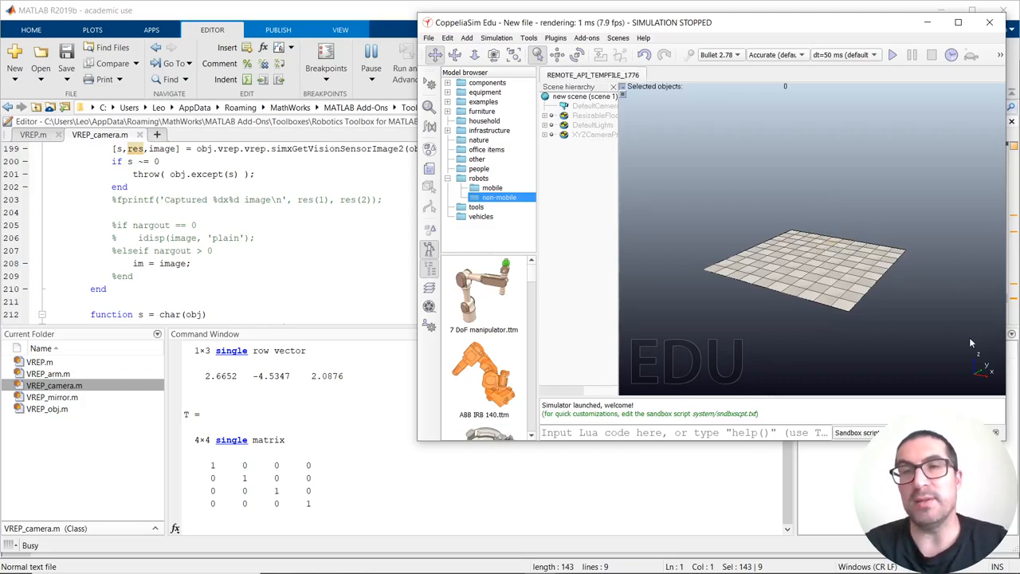
{"action": "left_click", "coordinate": [893, 54]}
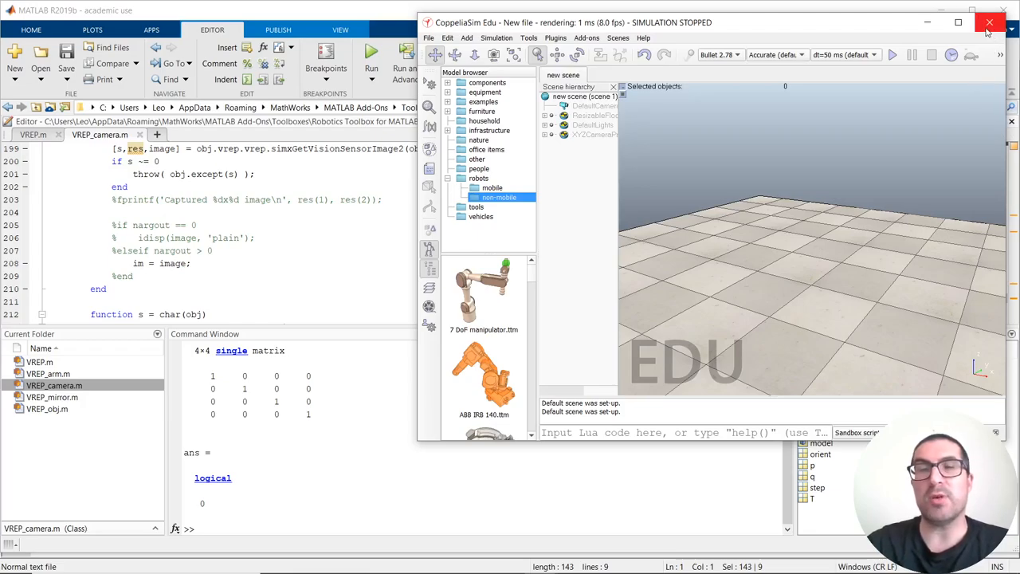
{"action": "mouse_move", "coordinate": [992, 23]}
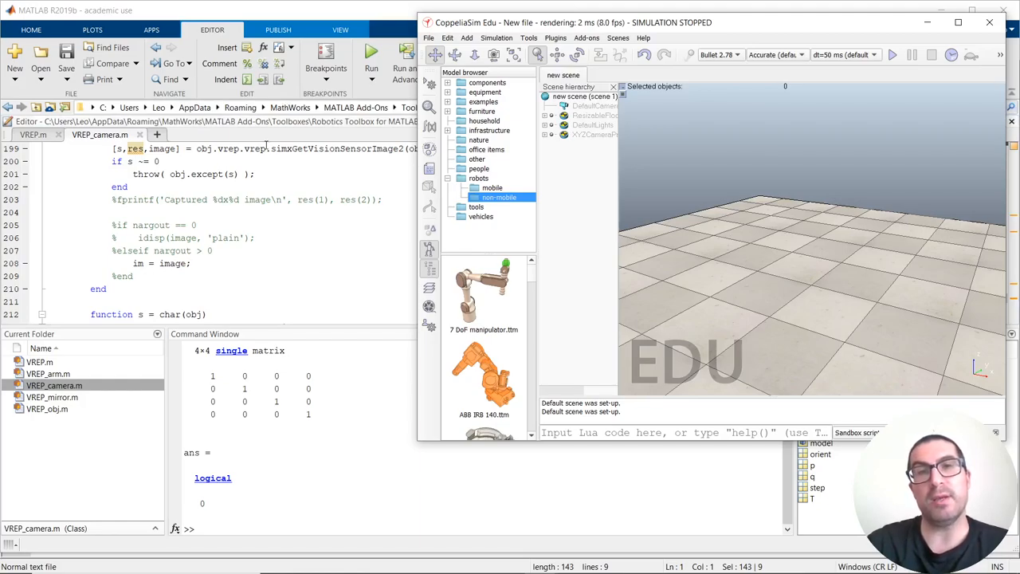
{"action": "mouse_move", "coordinate": [279, 140]}
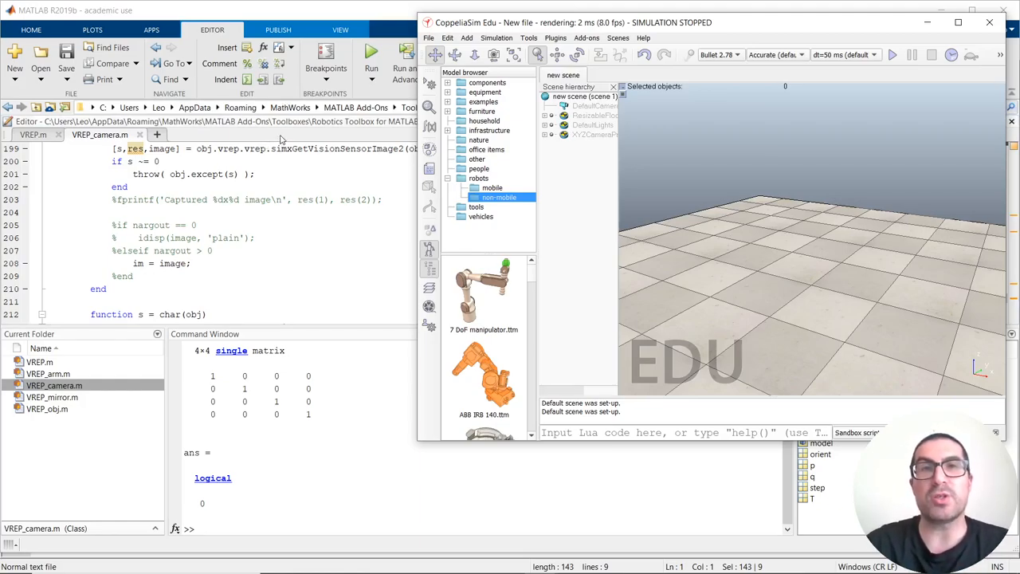